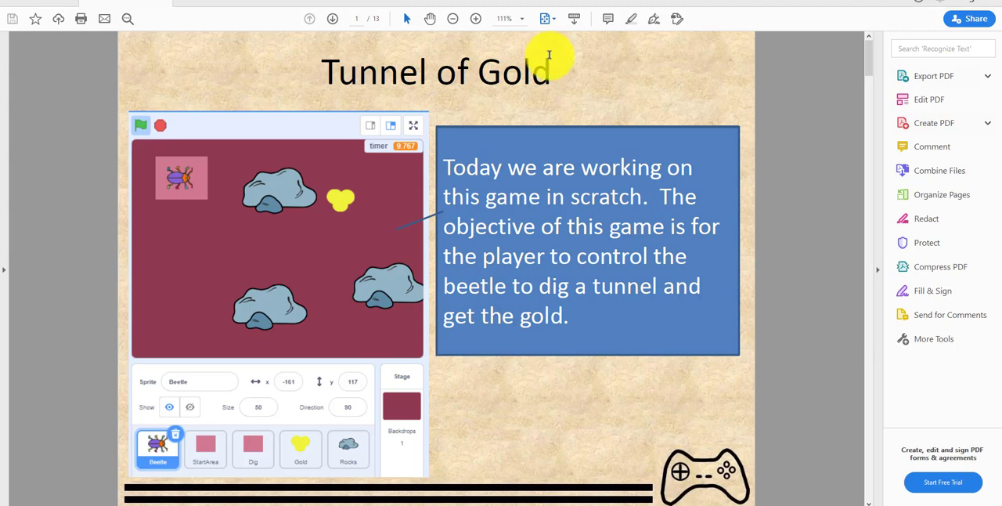
Step: Advance the lesson PDF to page 2 listing variables, loops, pen and broadcast messages
click(332, 19)
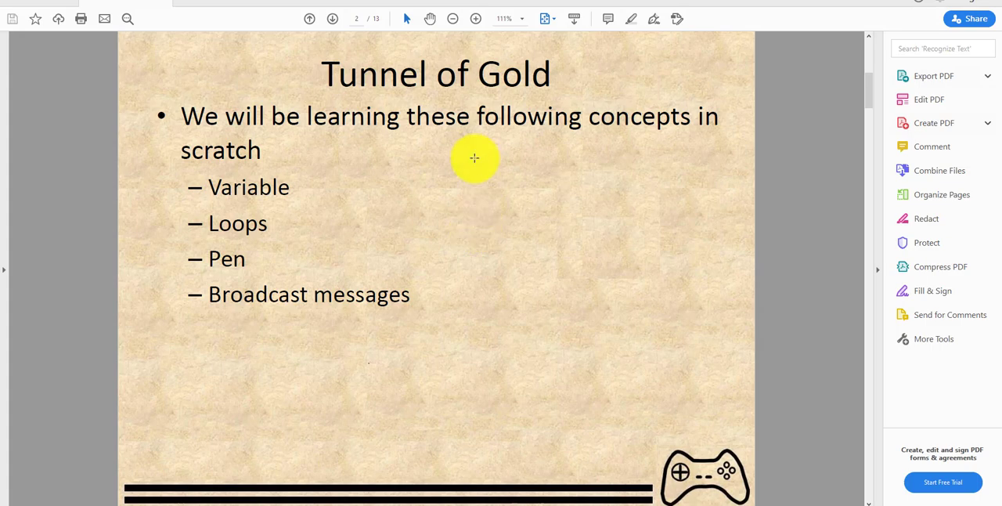
mouse_move(313, 294)
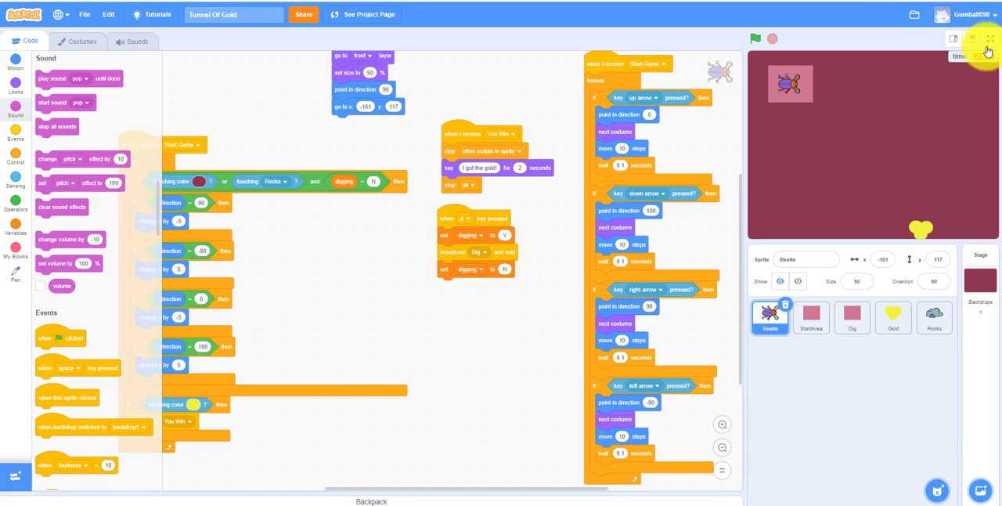
Step: Play the finished Tunnel of Gold game full-screen, then stop it
click(990, 37)
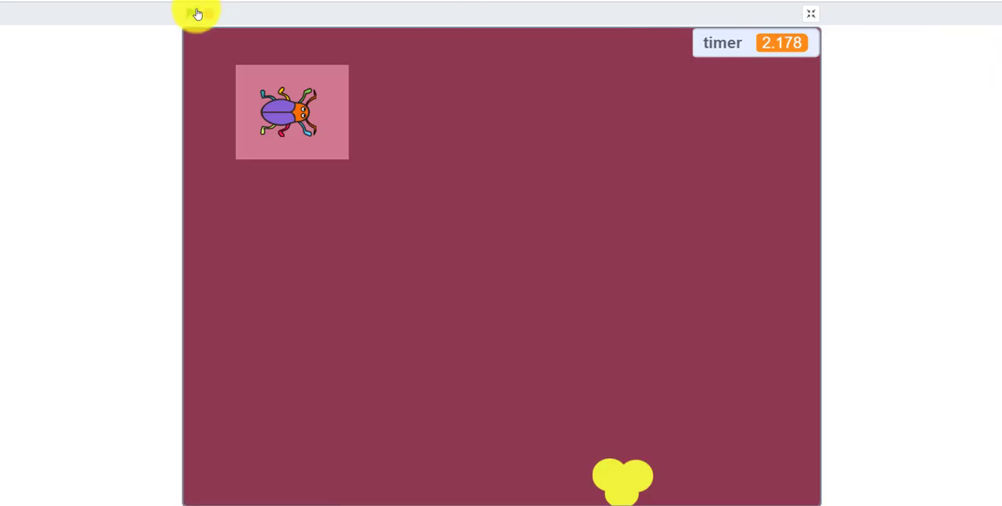
click(191, 13)
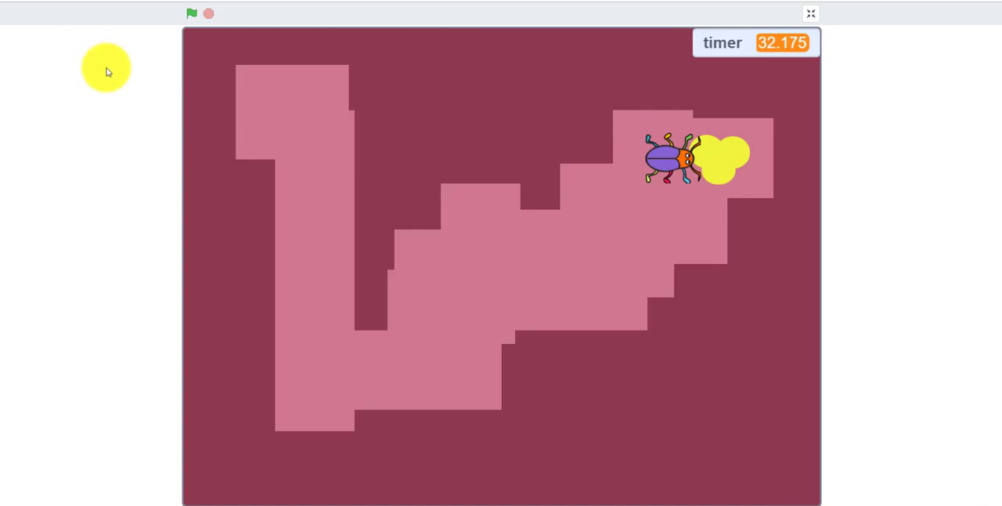
click(810, 13)
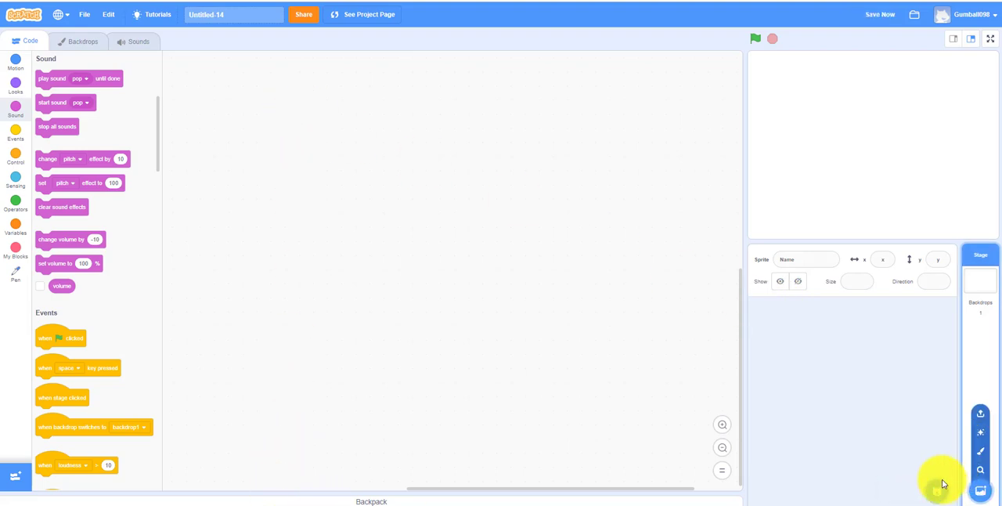
Step: Add the library Beetle sprite at the stage's top-left and bring in a saved pink area sprite
click(980, 490)
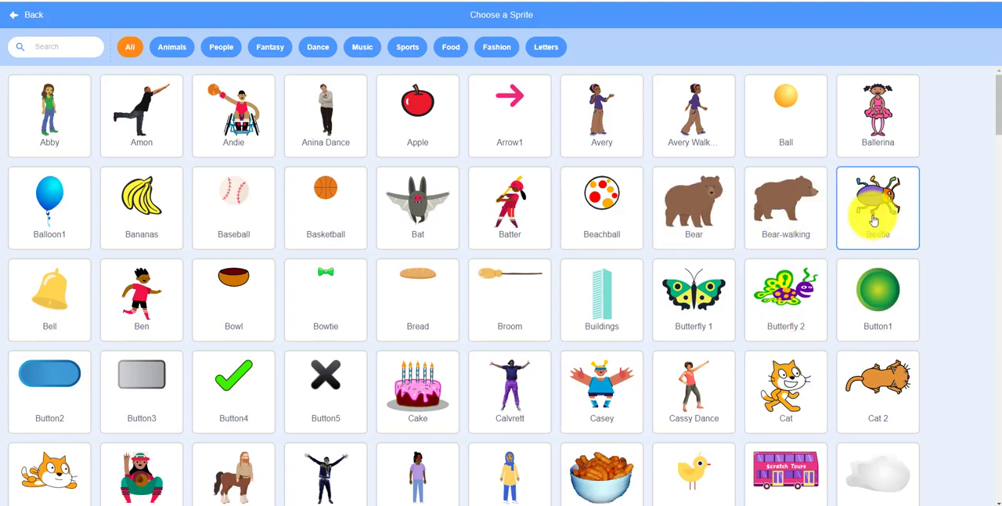
click(877, 206)
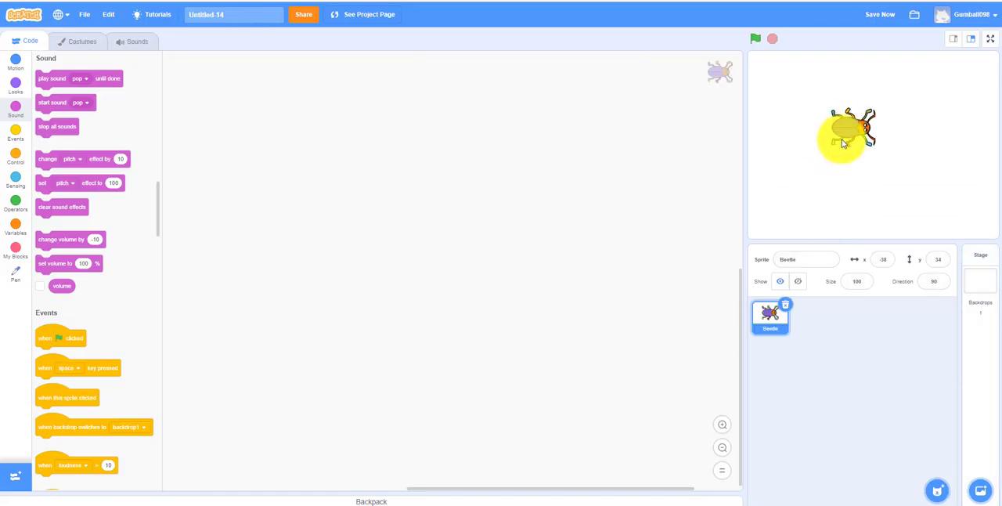
drag(845, 133, 791, 84)
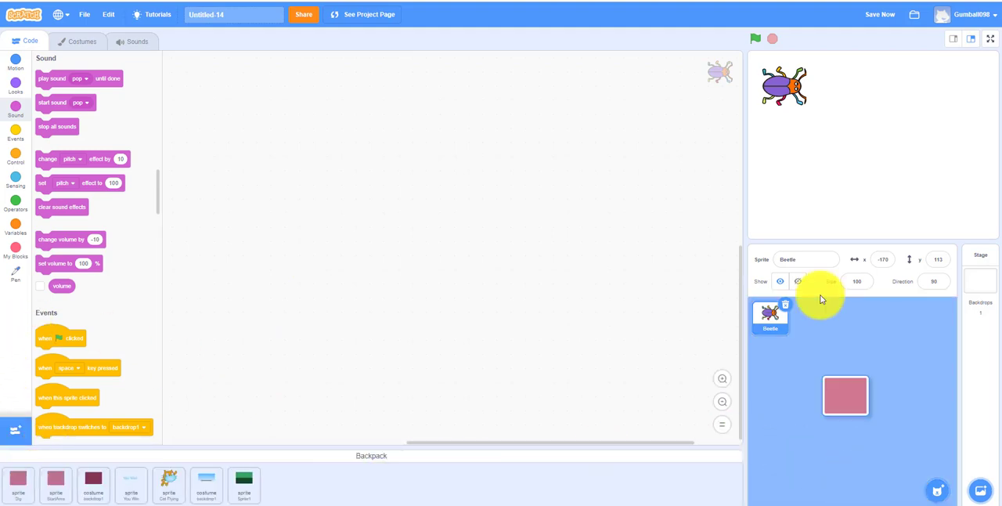
click(810, 317)
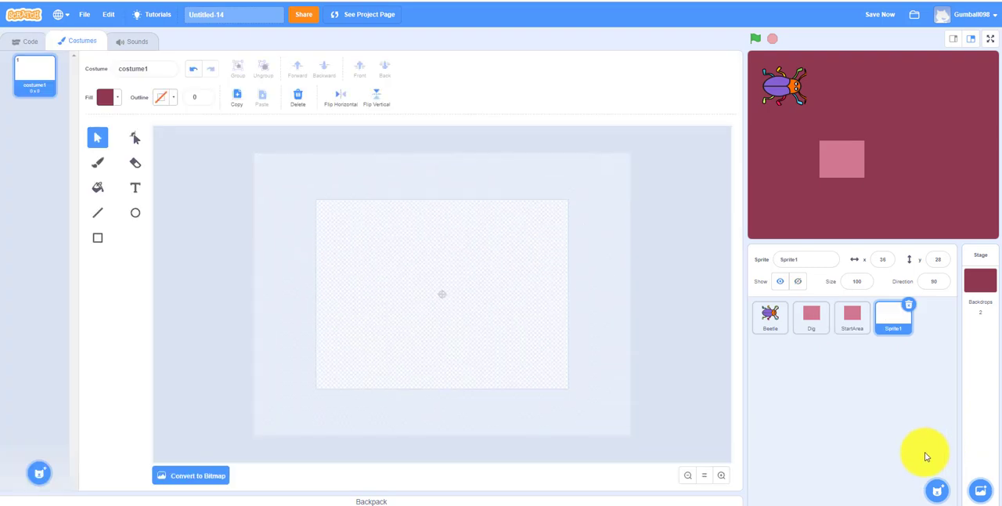
Step: Set the Circle tool to yellow fill with no outline
click(135, 213)
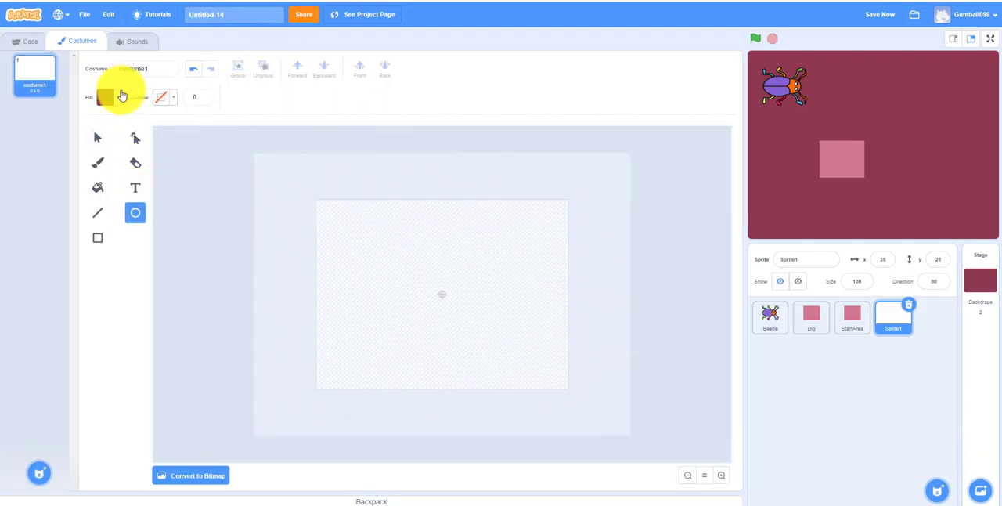
click(106, 97)
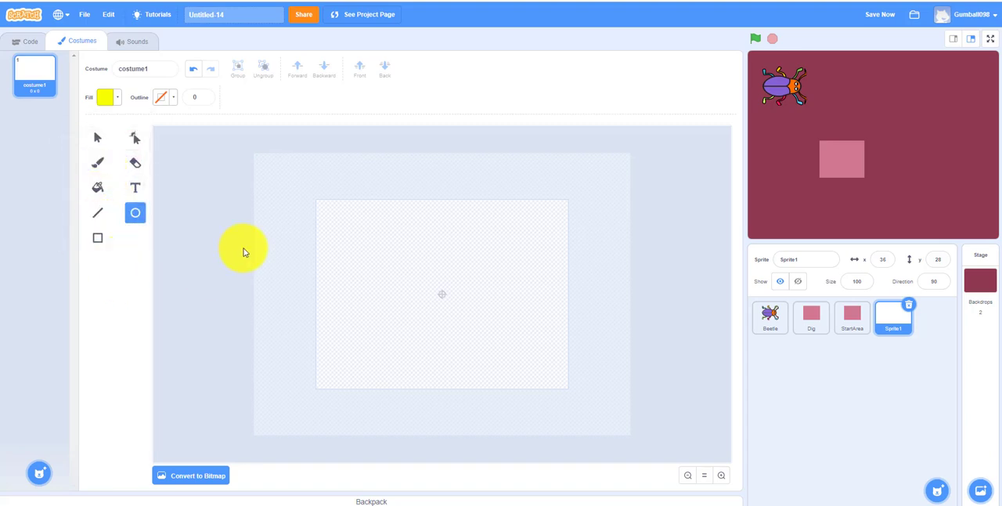
click(159, 97)
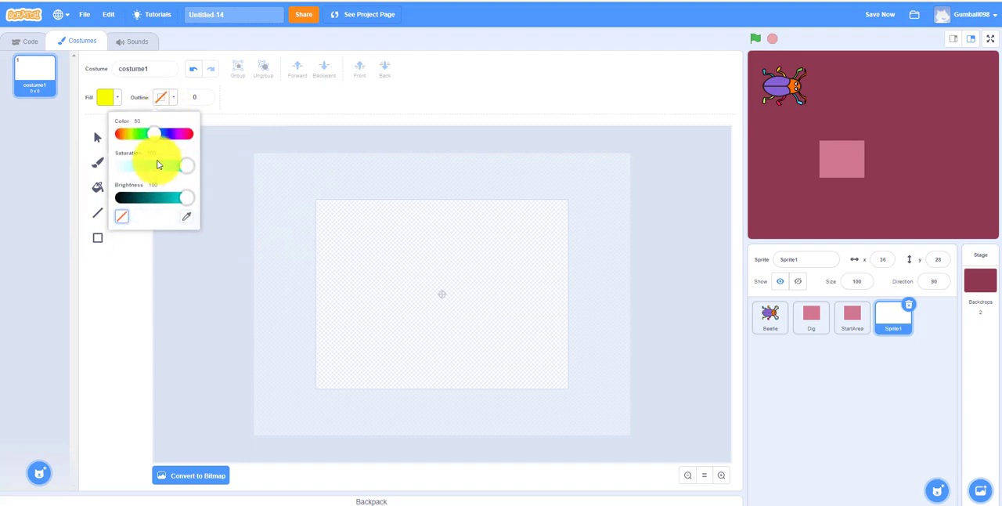
click(134, 212)
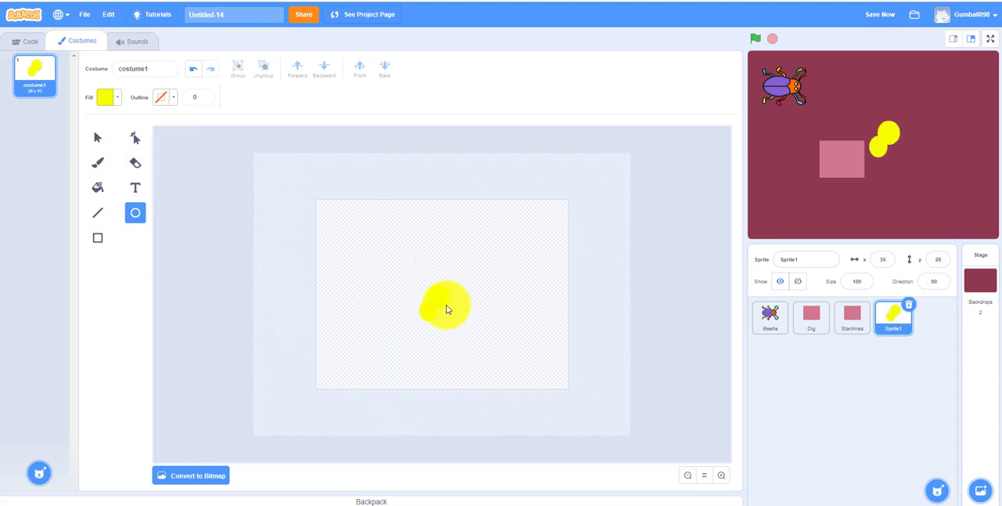
Step: Draw a yellow circle, add two more and cluster them into a gold nugget
drag(446, 305, 457, 326)
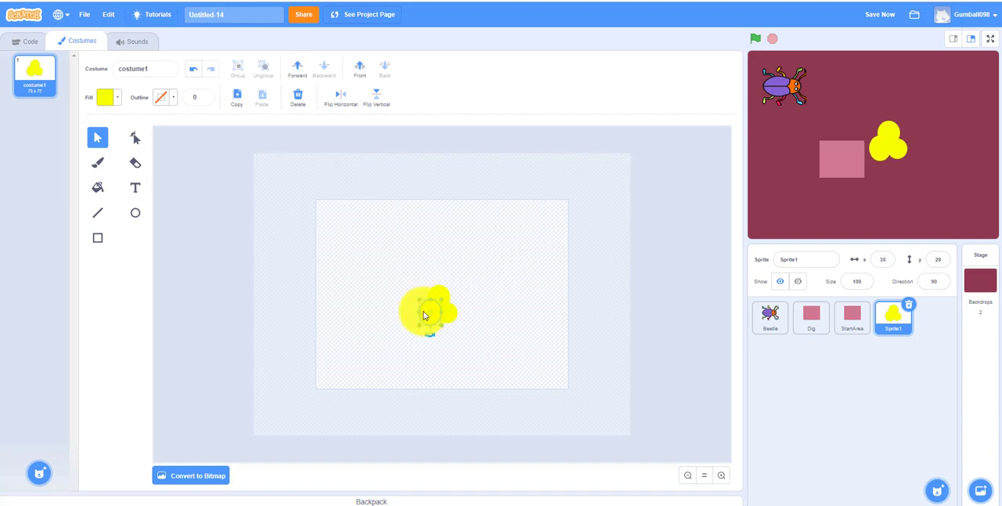
drag(426, 313, 451, 336)
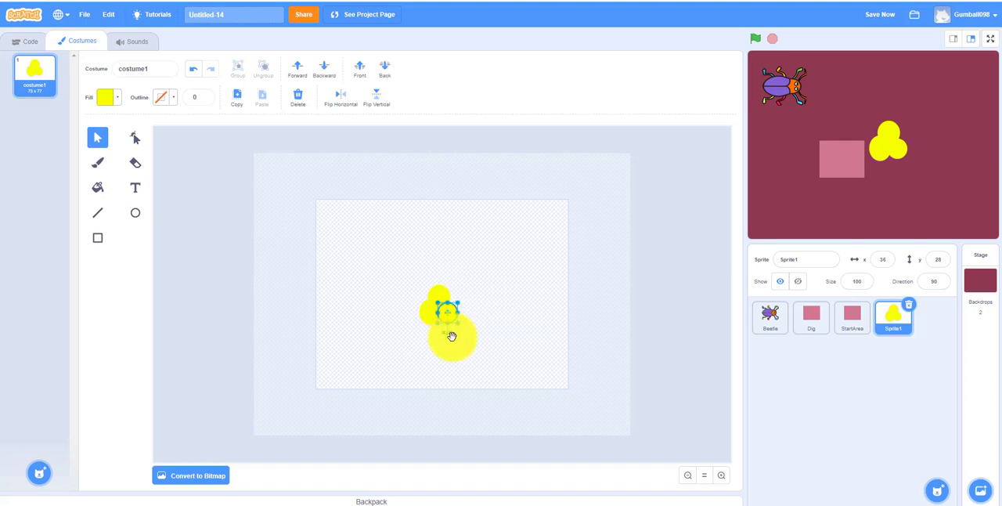
drag(450, 335, 472, 338)
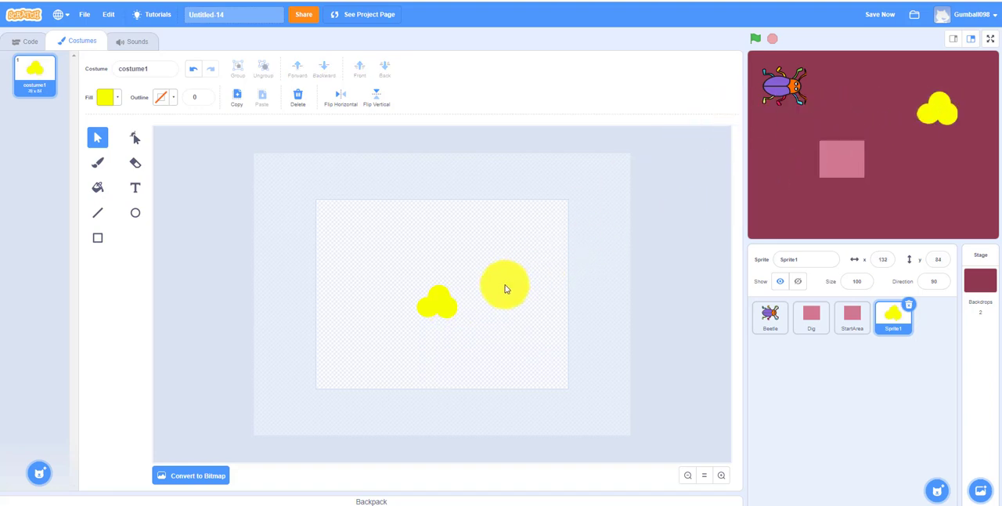
drag(504, 285, 425, 305)
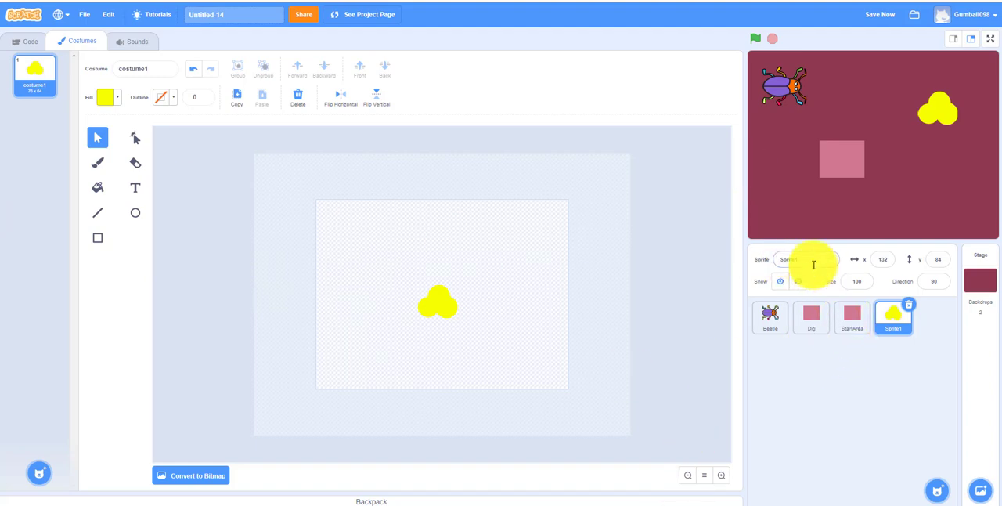
Step: Name the nugget sprite Gold, title the project Tunnel of Gold, and select the stage backdrops
click(805, 260)
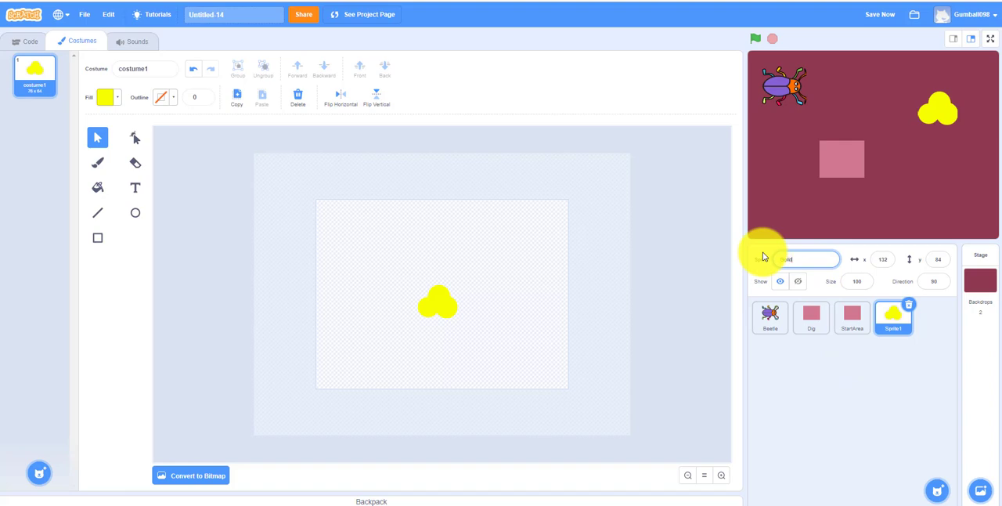
text(Gold)
click(234, 14)
text(Tu)
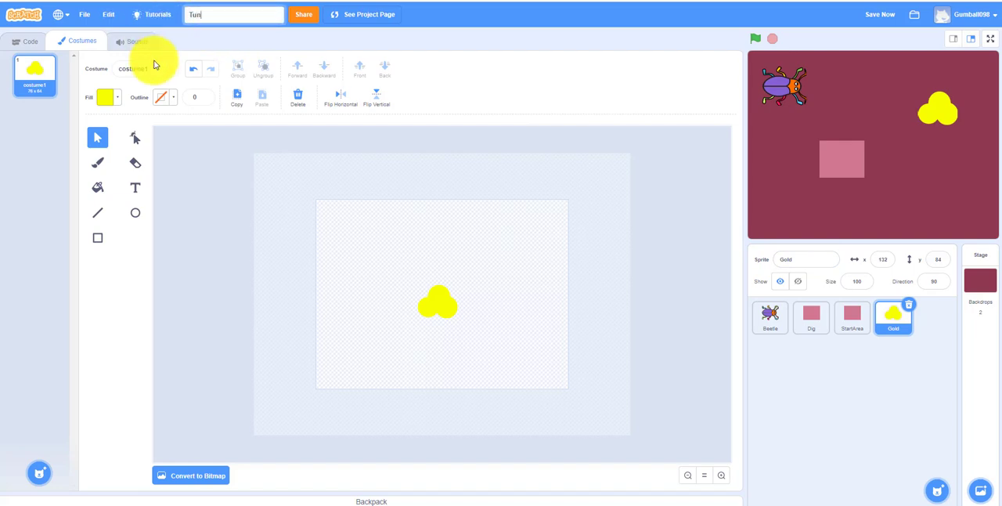
text(nel of Gold)
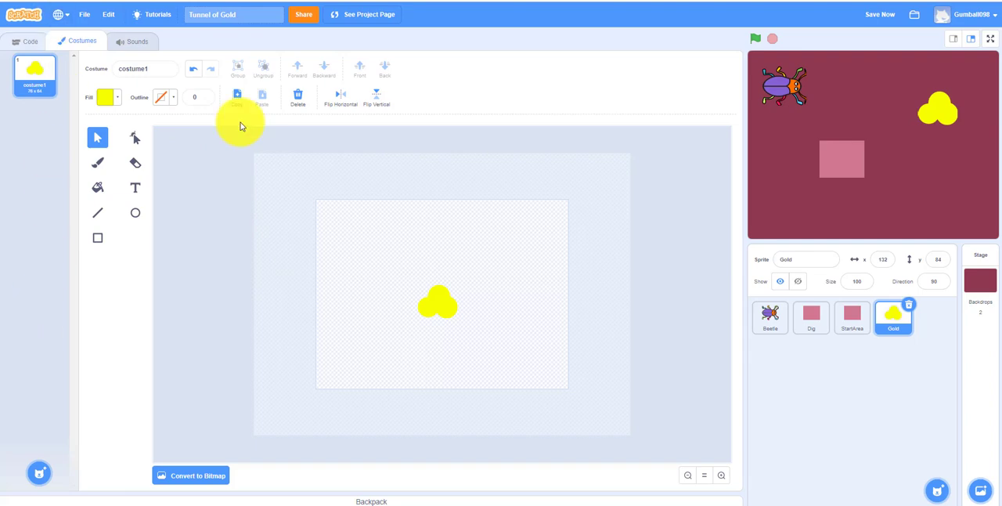
click(980, 280)
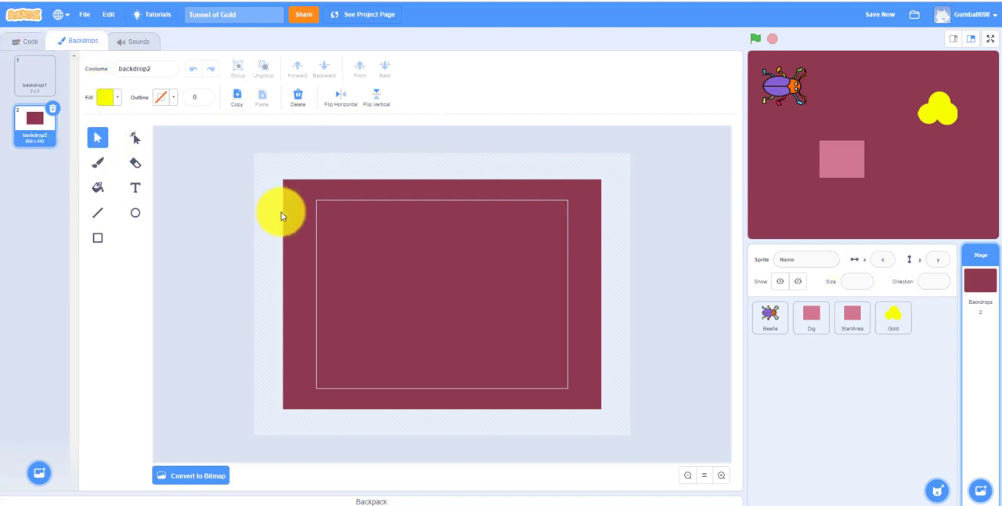
Step: Fill backdrop1 with a full-size dark red rectangle, drop the extra backdrop and return to Code
click(34, 75)
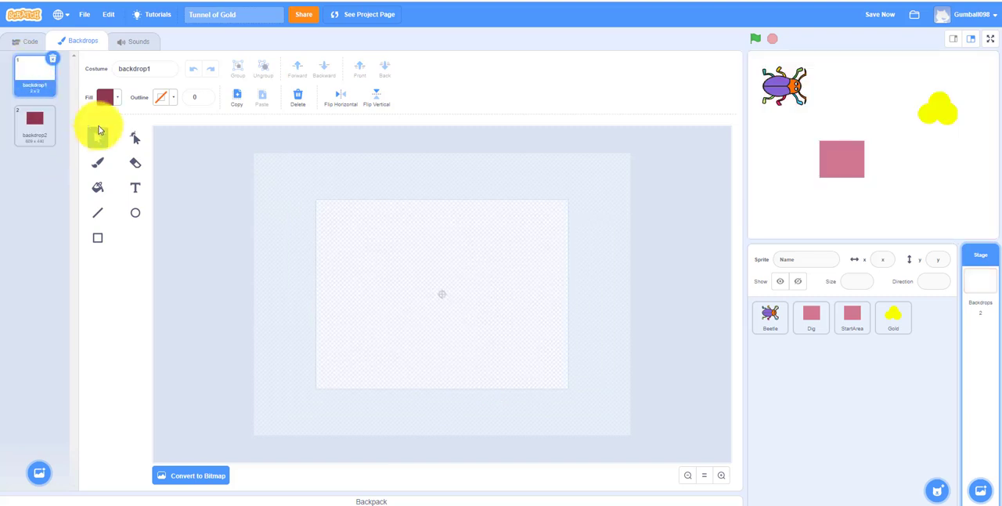
click(98, 238)
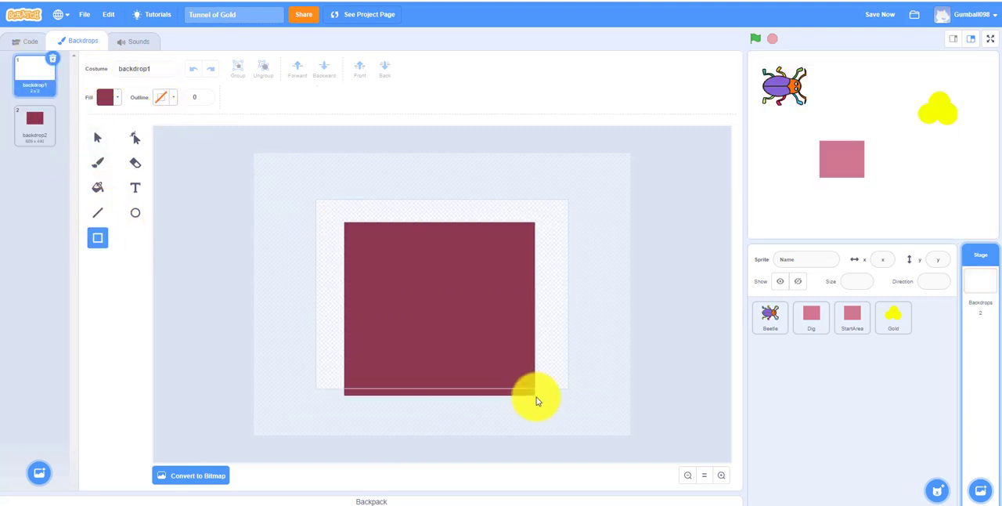
drag(539, 401, 348, 219)
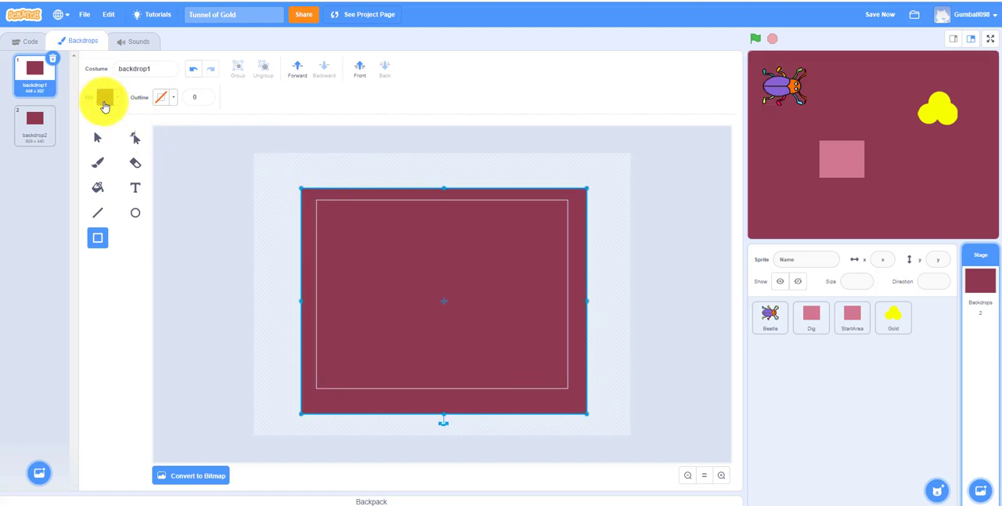
click(103, 97)
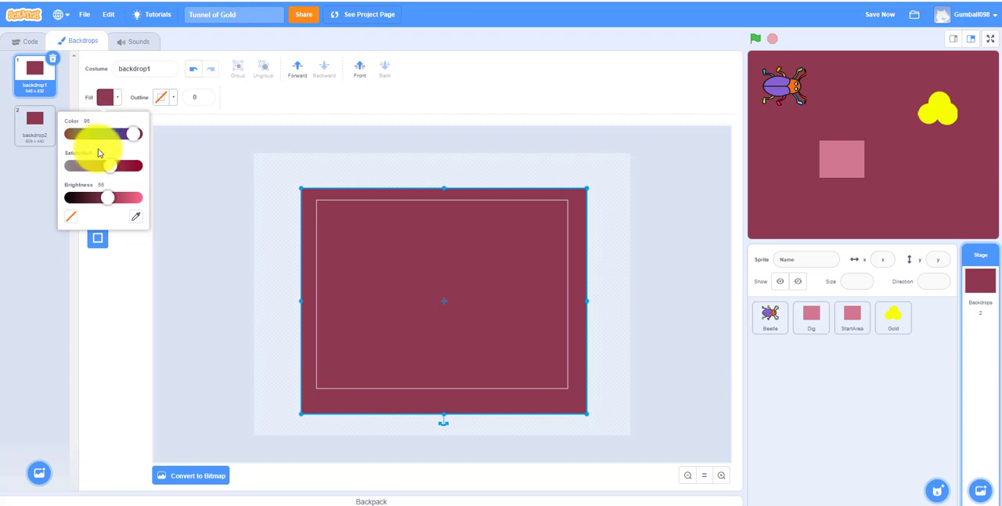
drag(101, 166, 109, 166)
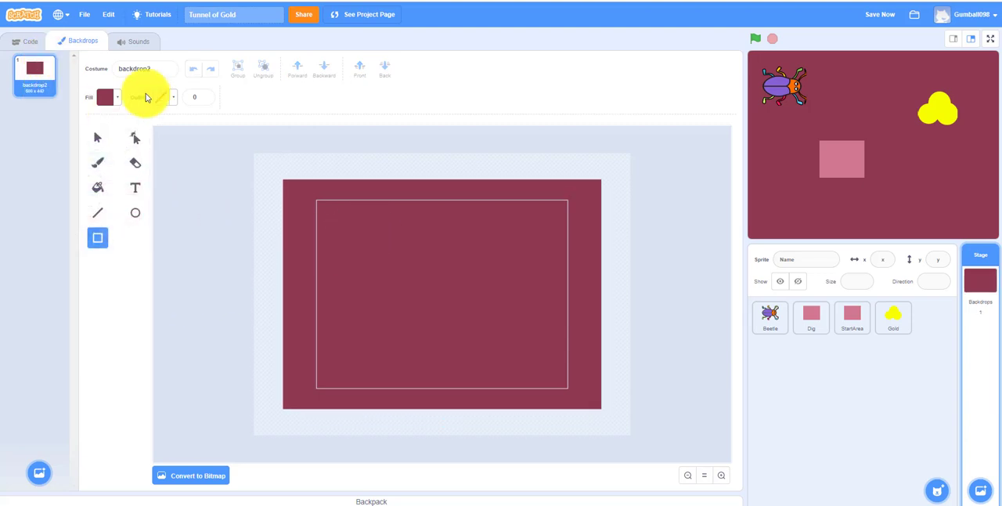
click(135, 69)
text(1)
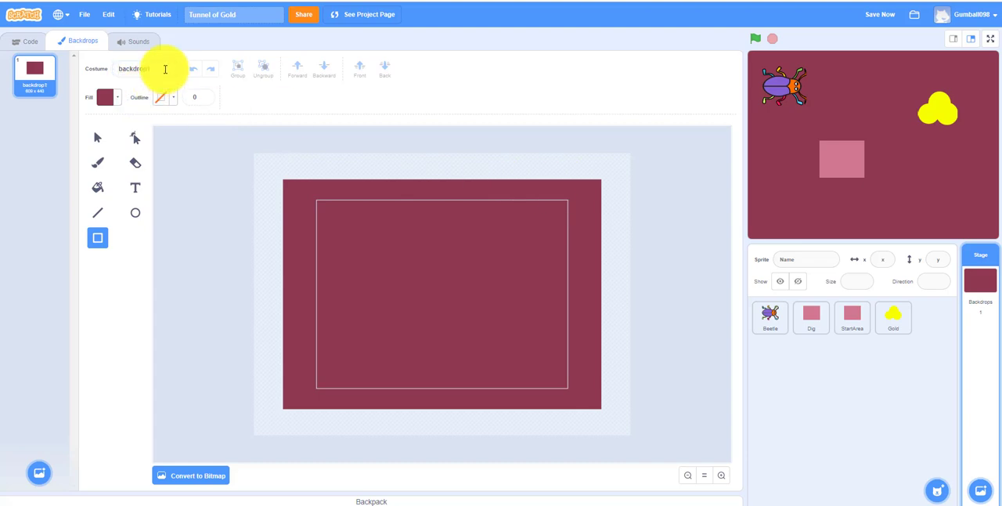
click(30, 41)
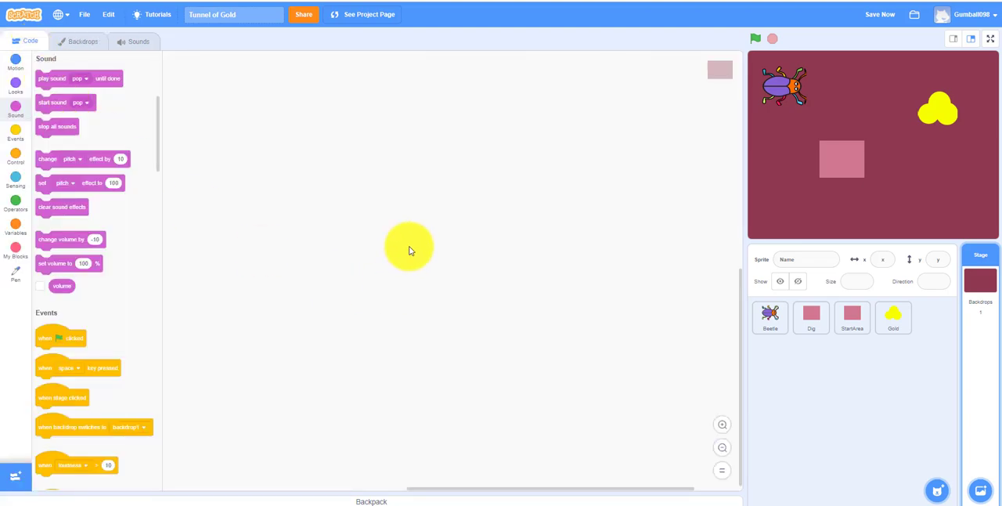
Step: Inspect the pink square sprite's costume in the paint editor
click(851, 316)
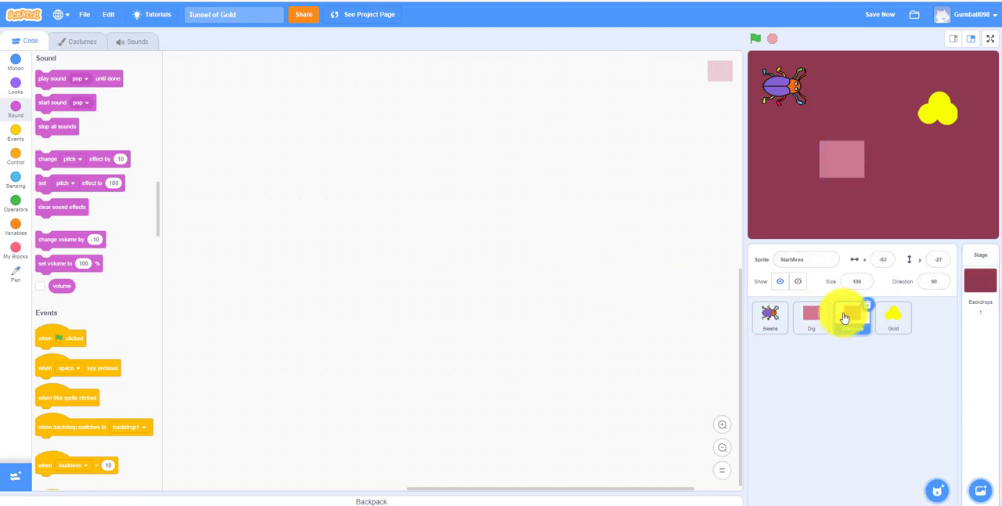
click(852, 316)
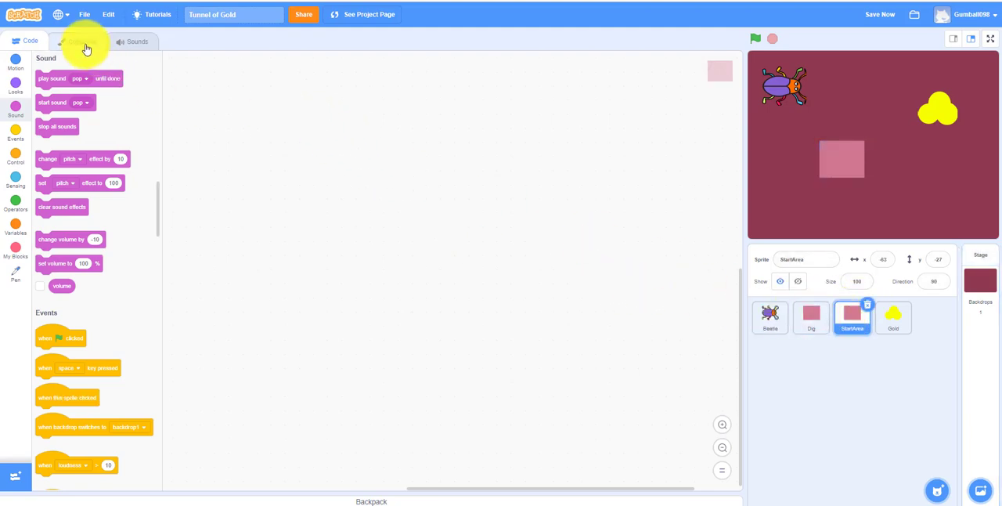
click(82, 40)
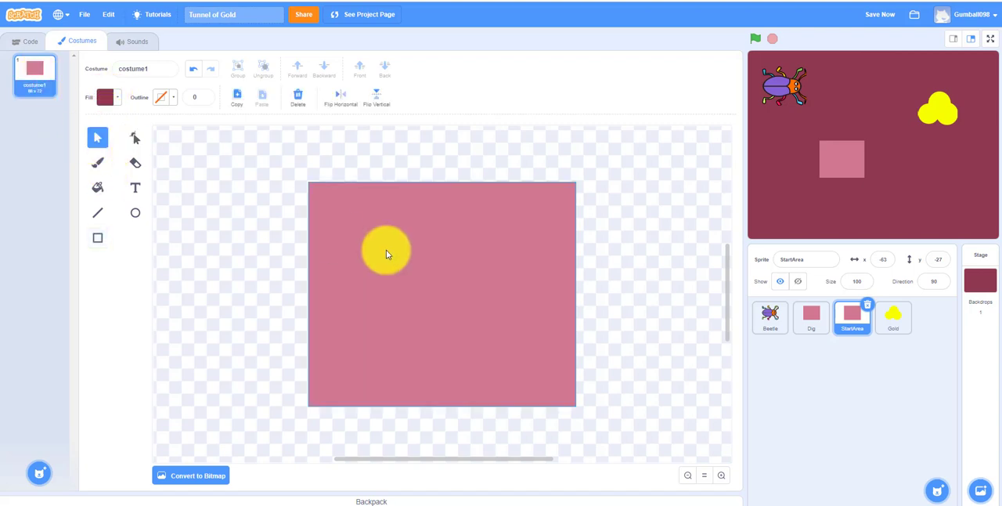
click(107, 97)
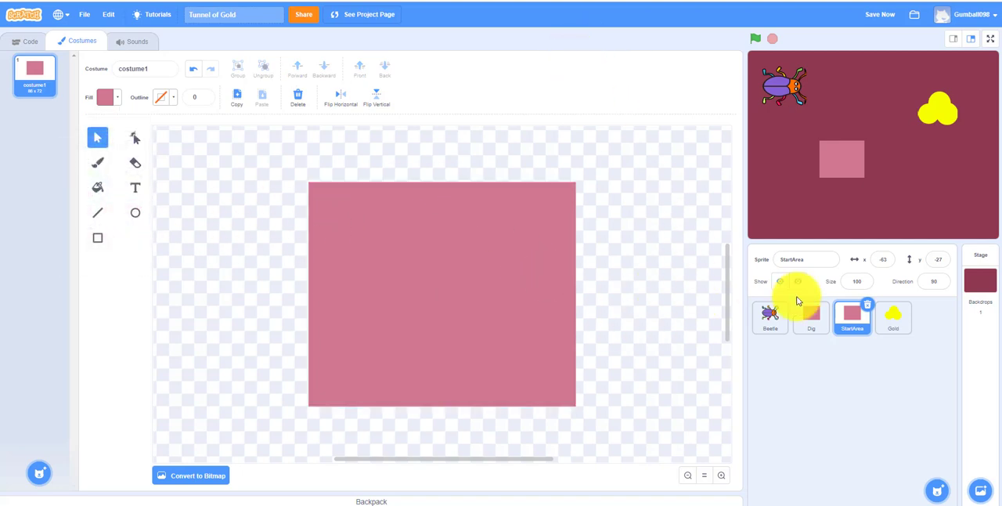
click(779, 281)
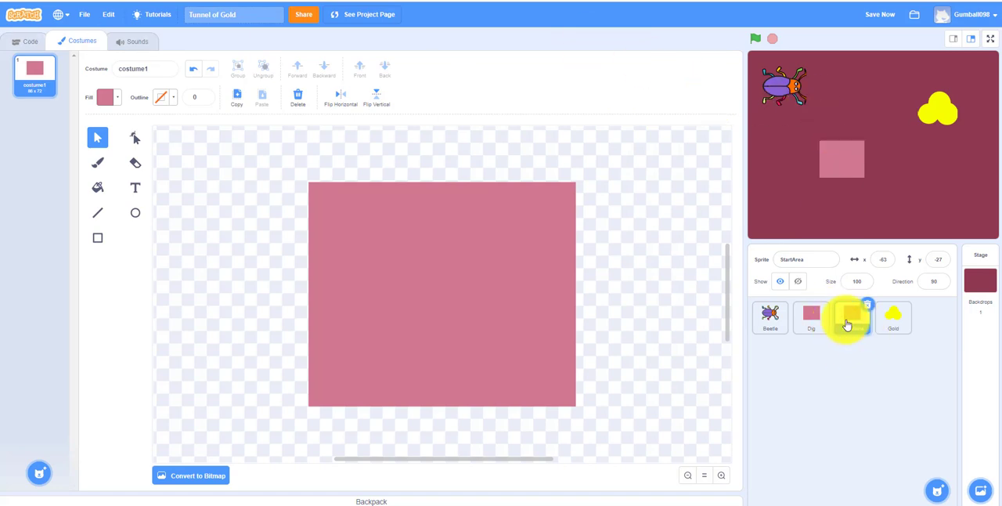
Step: Turn on Show for the Dig sprite and run the game to check the stage
click(810, 317)
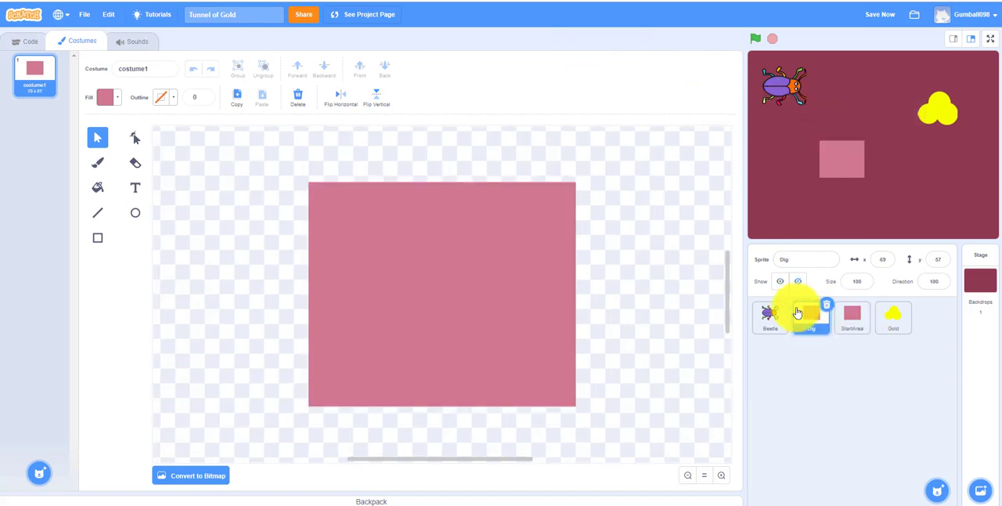
click(811, 316)
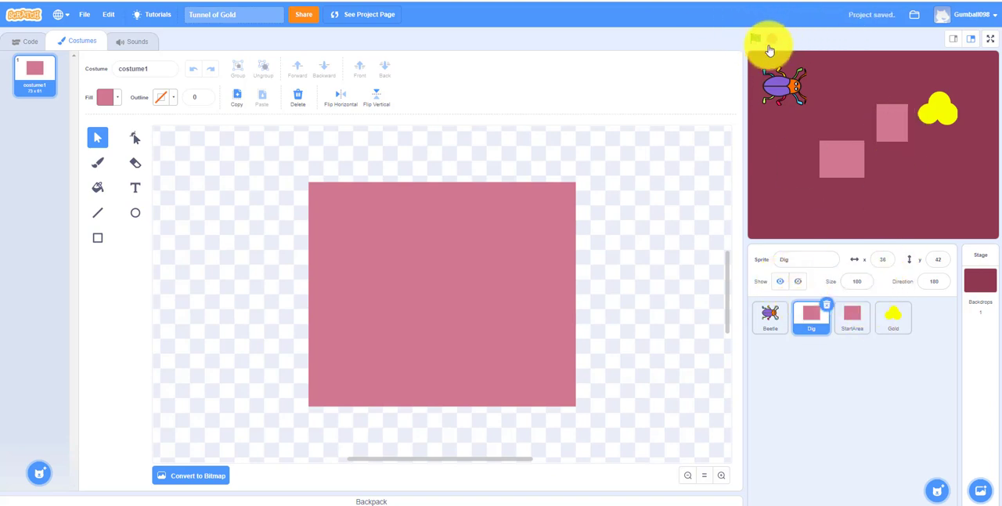
click(31, 41)
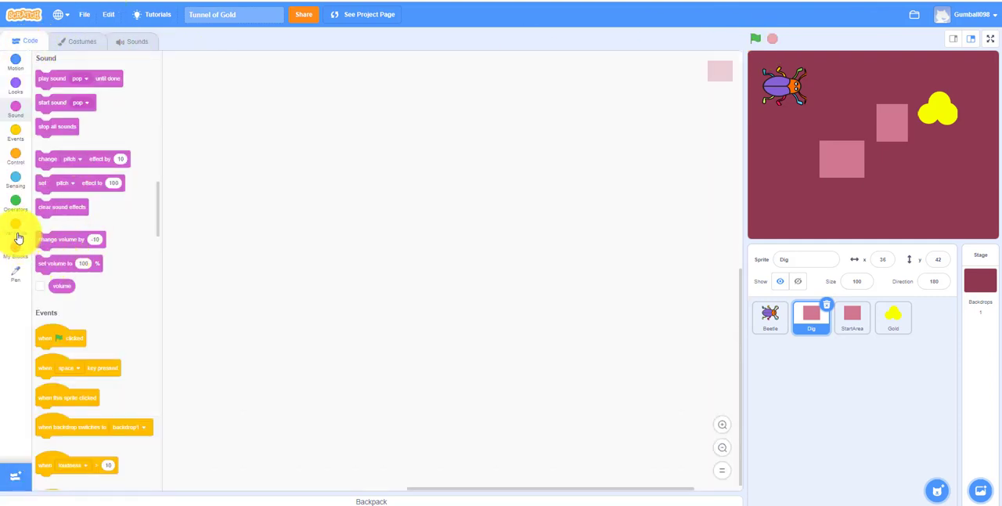
Step: Create a new Score variable shown on the stage
click(15, 227)
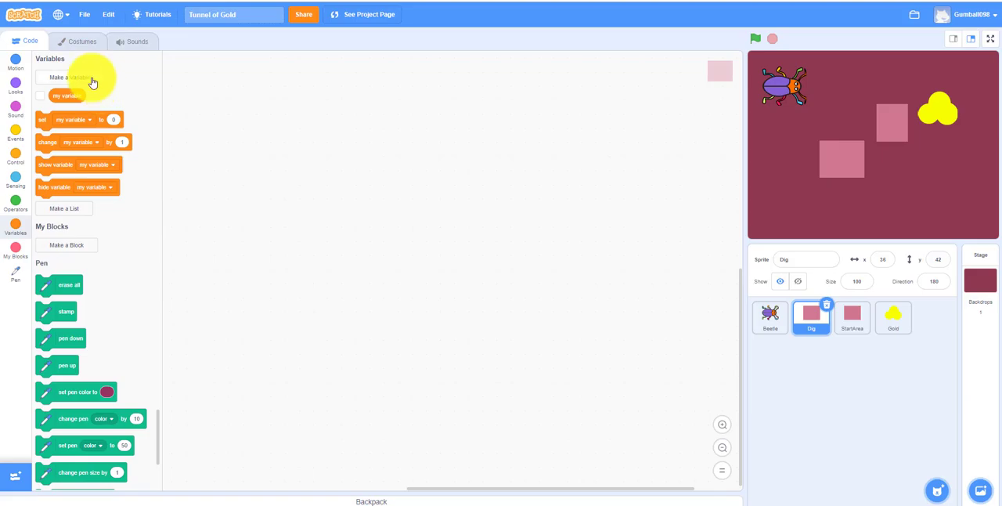
click(66, 78)
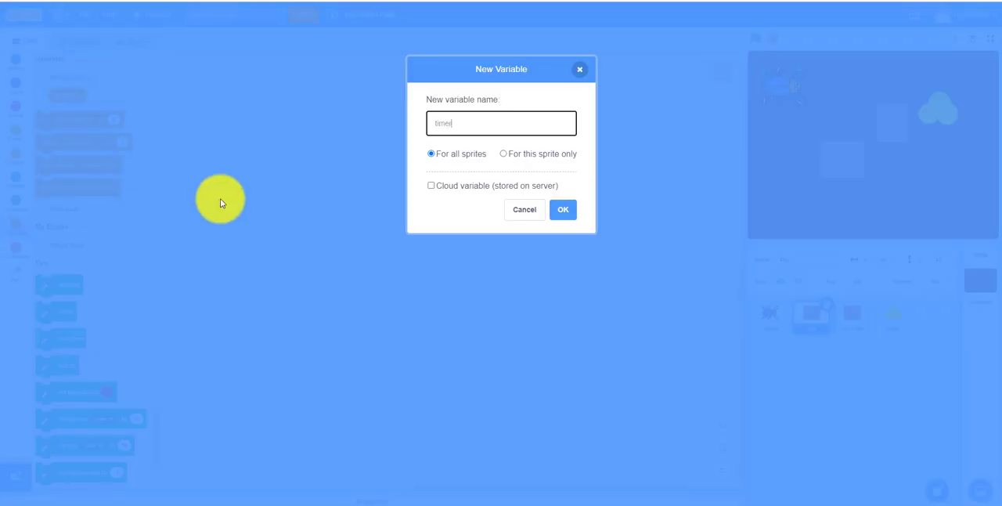
click(562, 209)
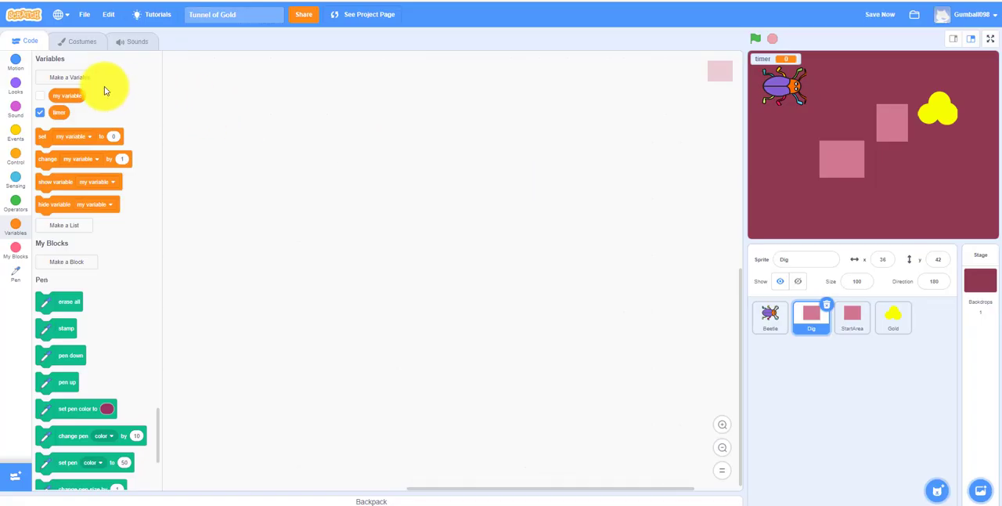
Step: Rename the default 'my variable' to Digging
right_click(66, 95)
text(d)
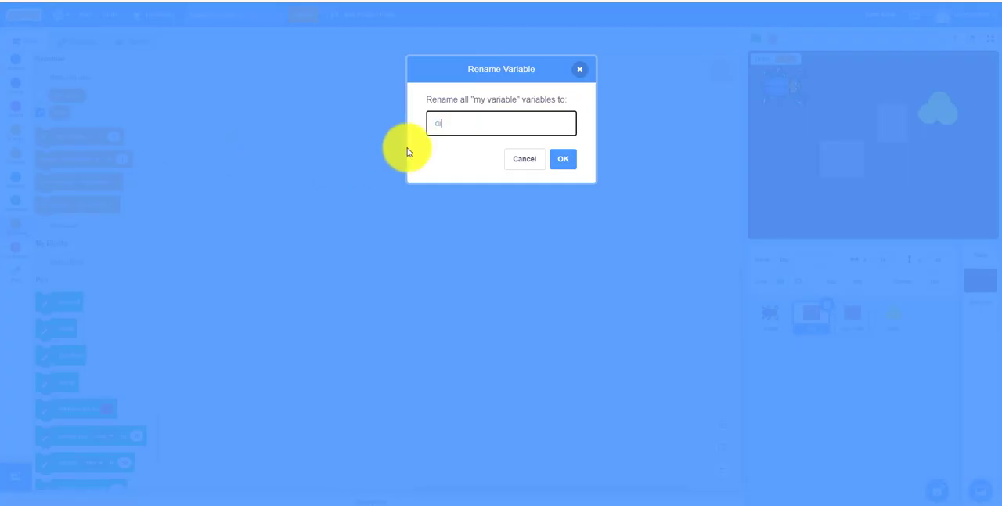
text(igging)
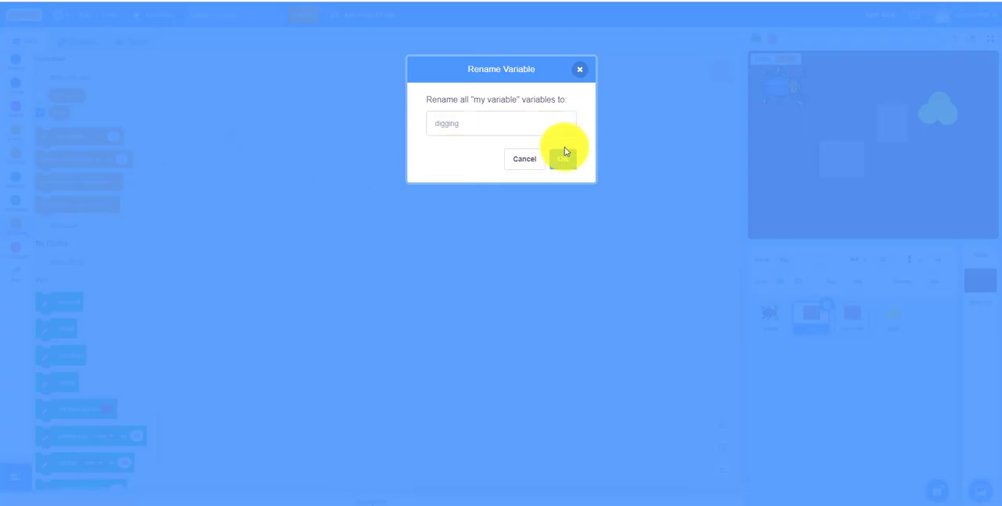
click(563, 159)
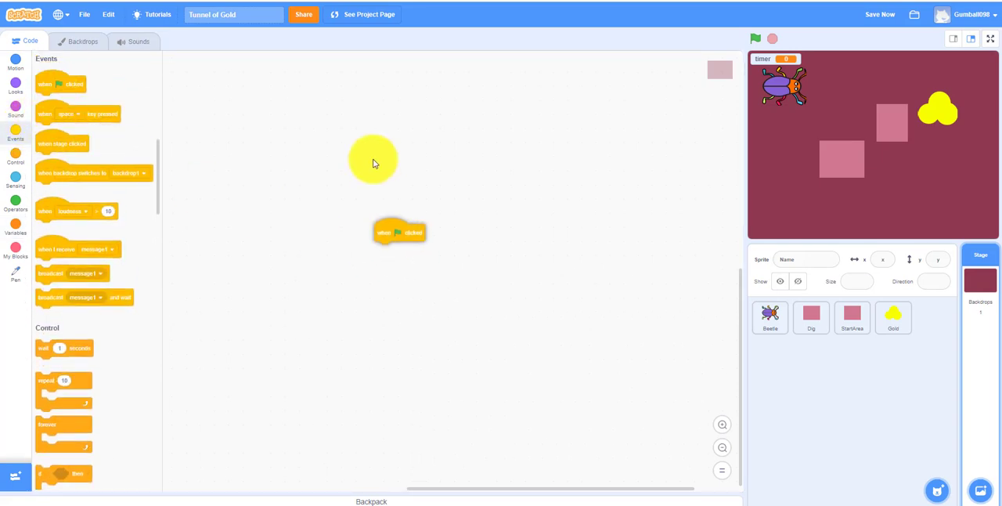
Step: Add the Cave sound and loop 'play sound Cave until done' forever under the Stage's flag block
click(133, 41)
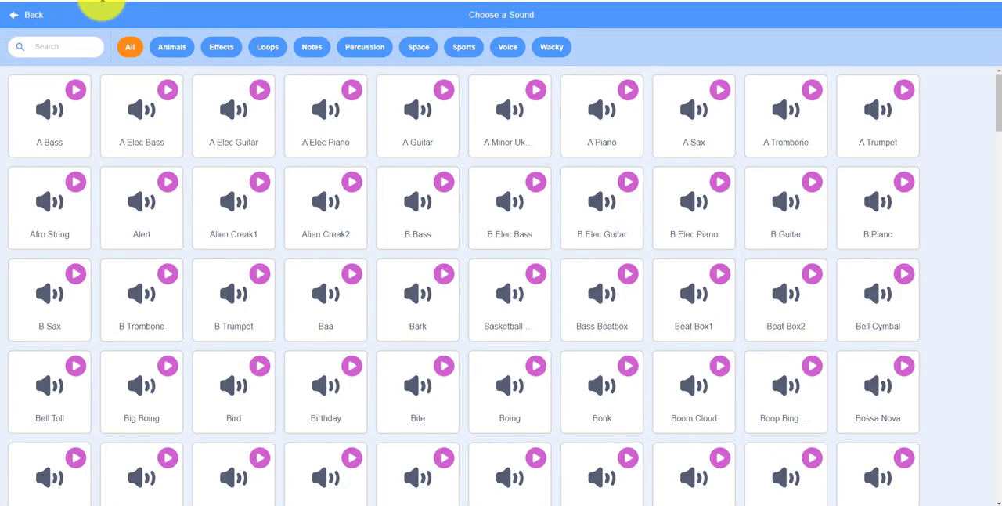
click(55, 47)
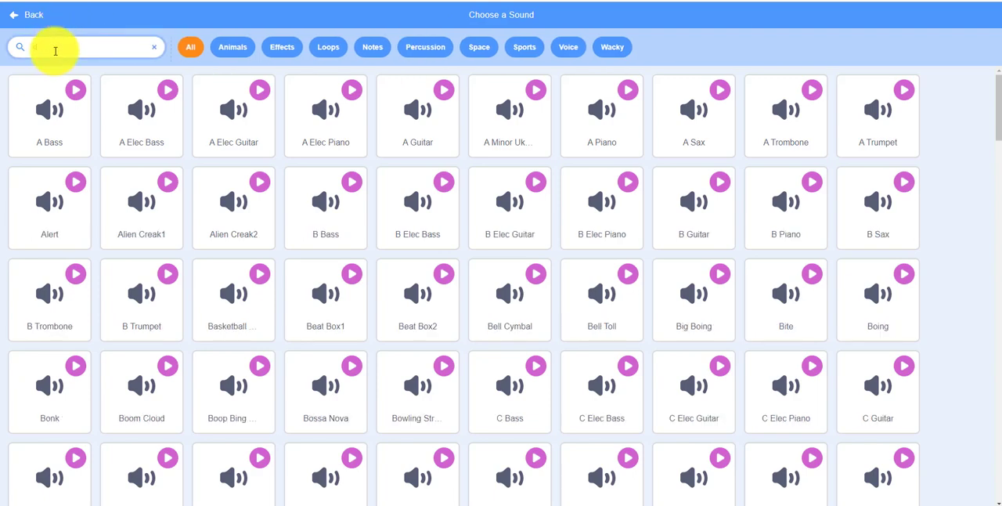
text(cav)
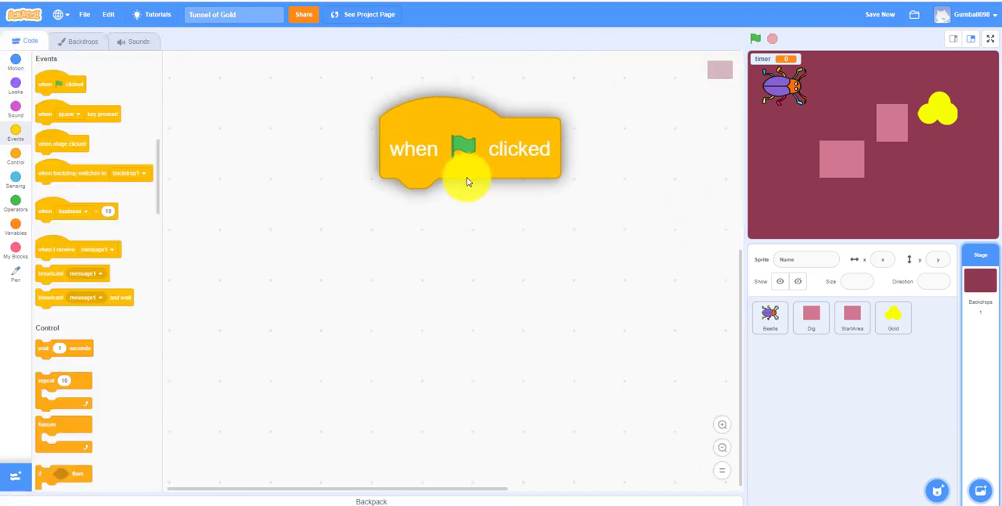
drag(468, 149, 359, 407)
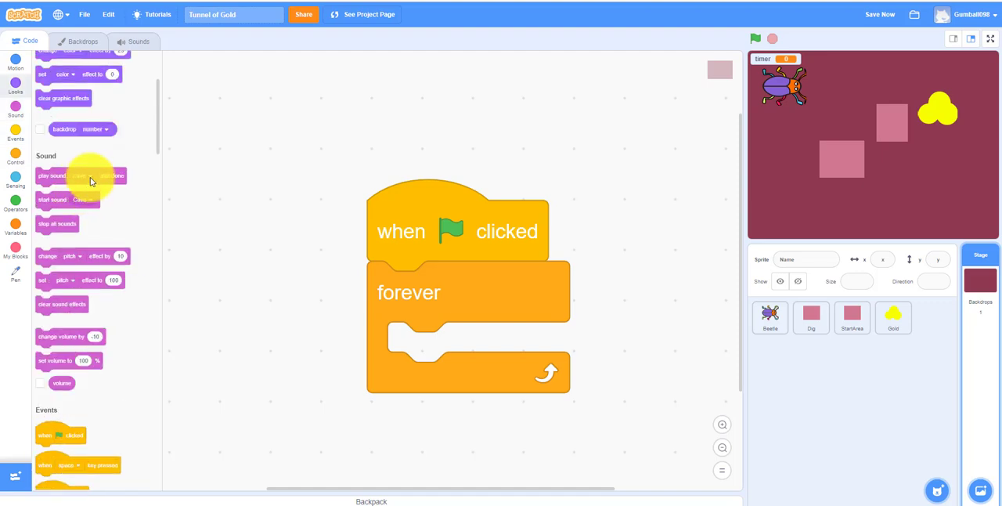
drag(81, 175, 470, 351)
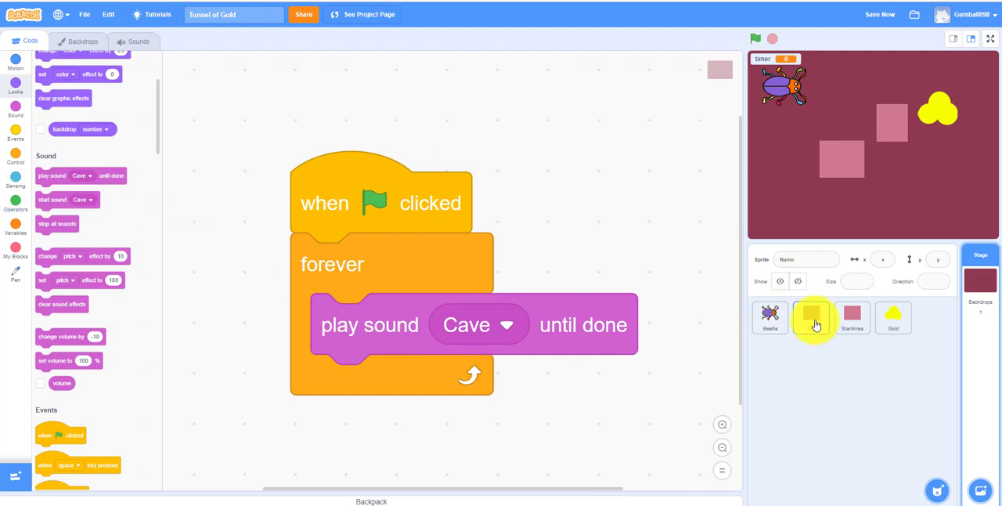
Step: Search the sprite library for 'ro', add Rocks, and reselect the pink square sprite
click(851, 316)
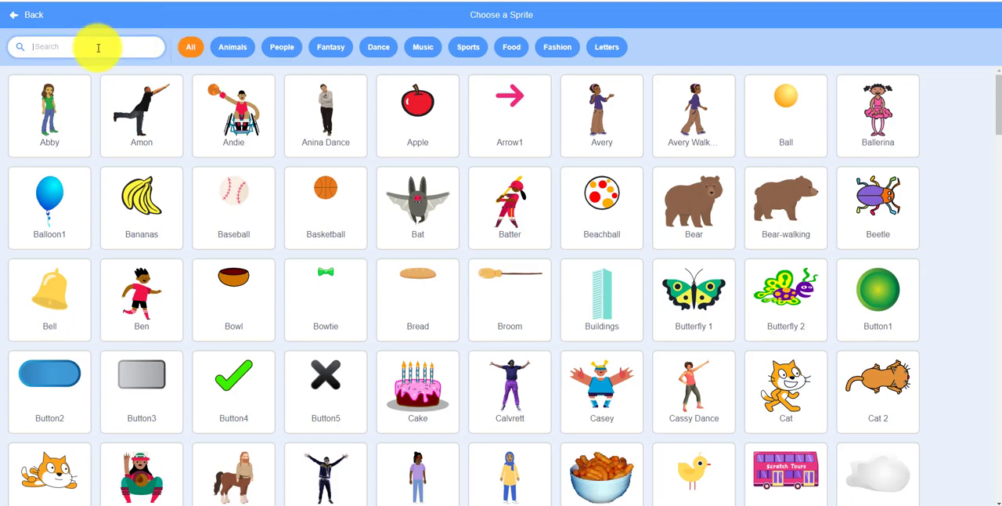
text(rock)
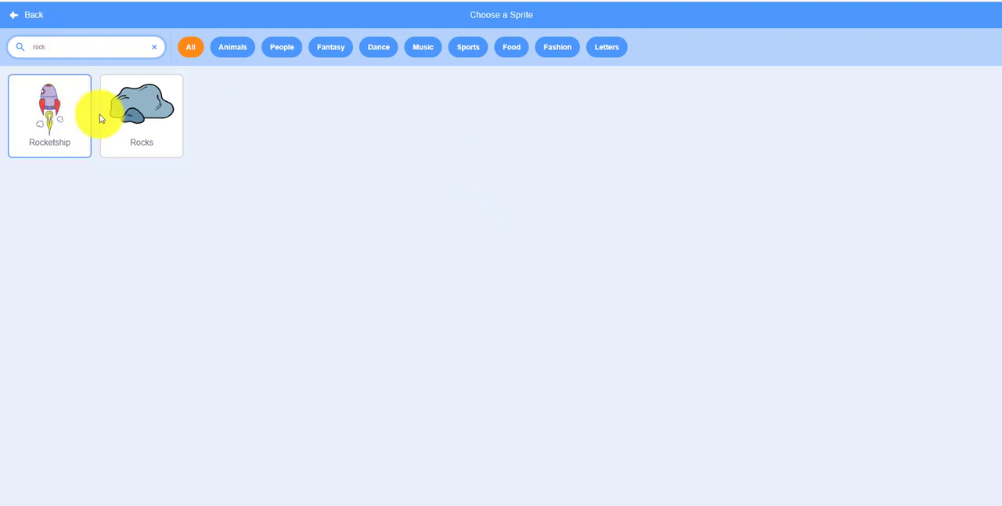
click(140, 116)
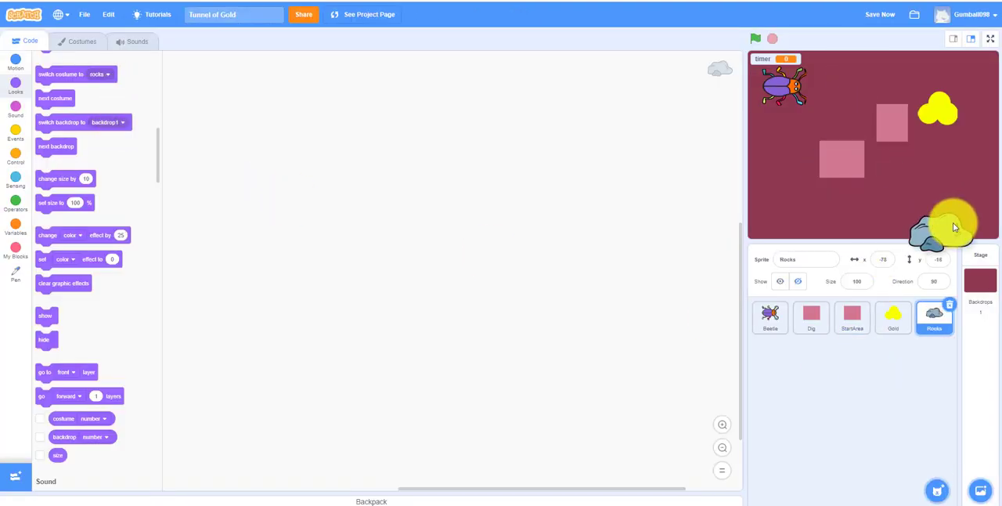
click(851, 316)
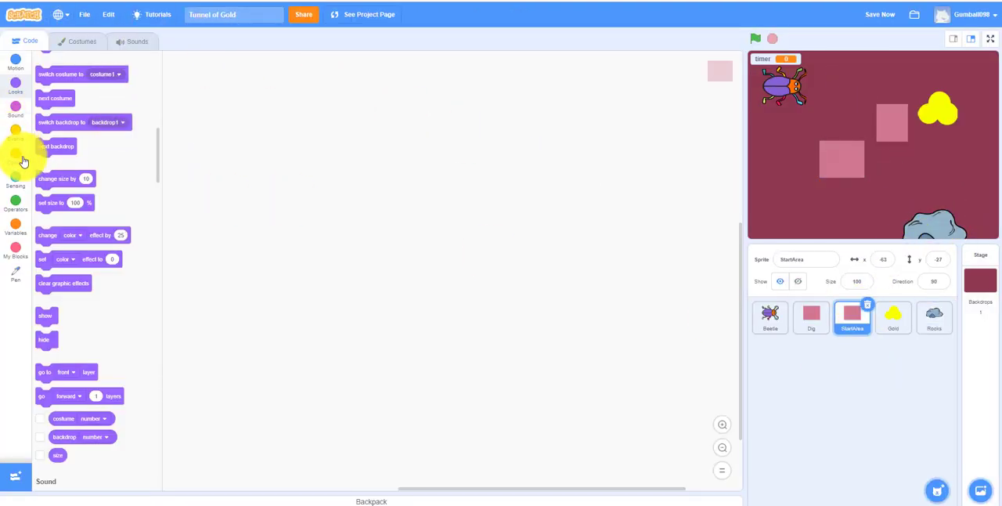
Step: Add a green-flag script that sends the Darkness square to the Beetle's position
click(15, 133)
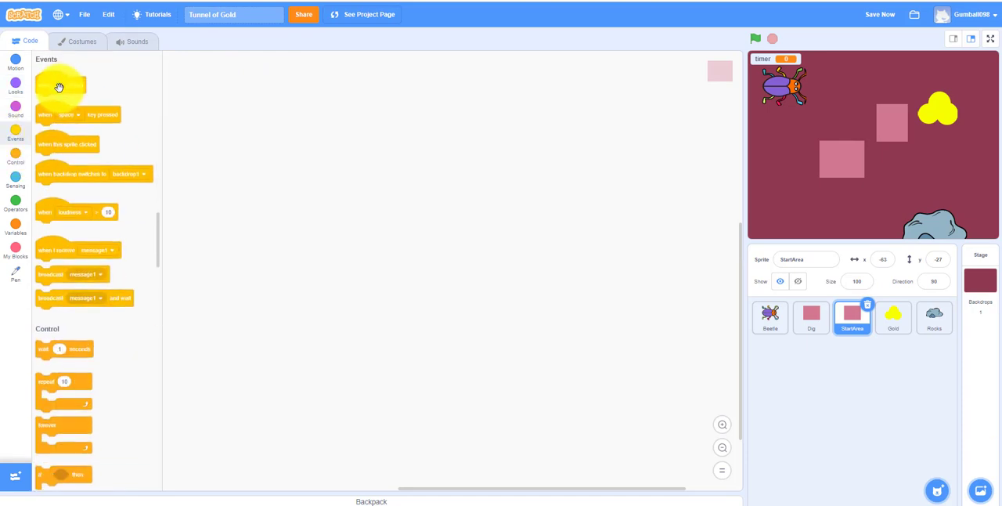
drag(59, 85, 357, 202)
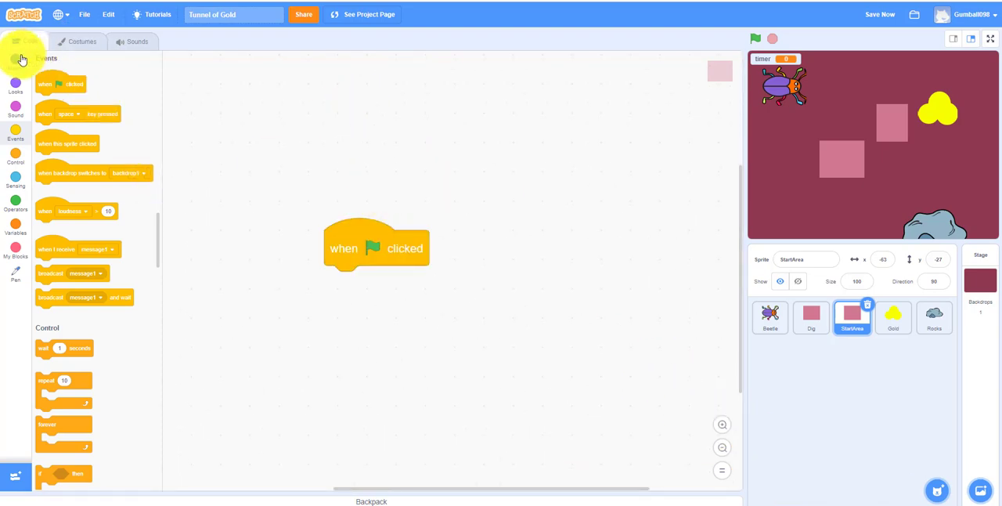
click(15, 63)
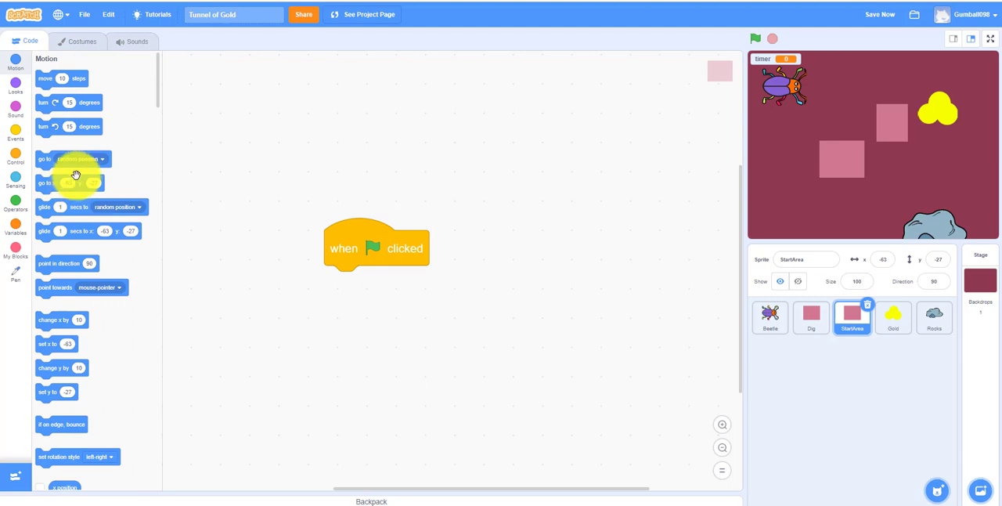
scroll(down, 3)
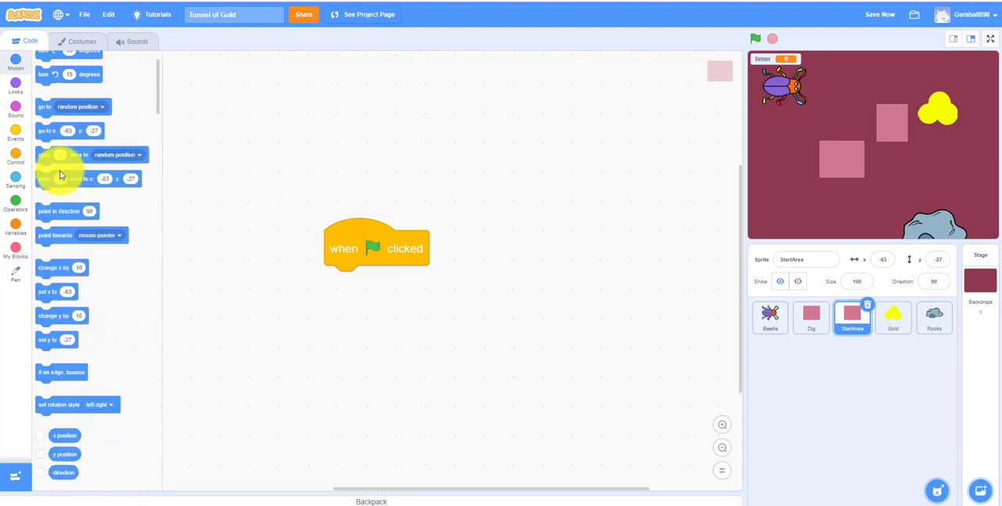
drag(69, 130, 363, 307)
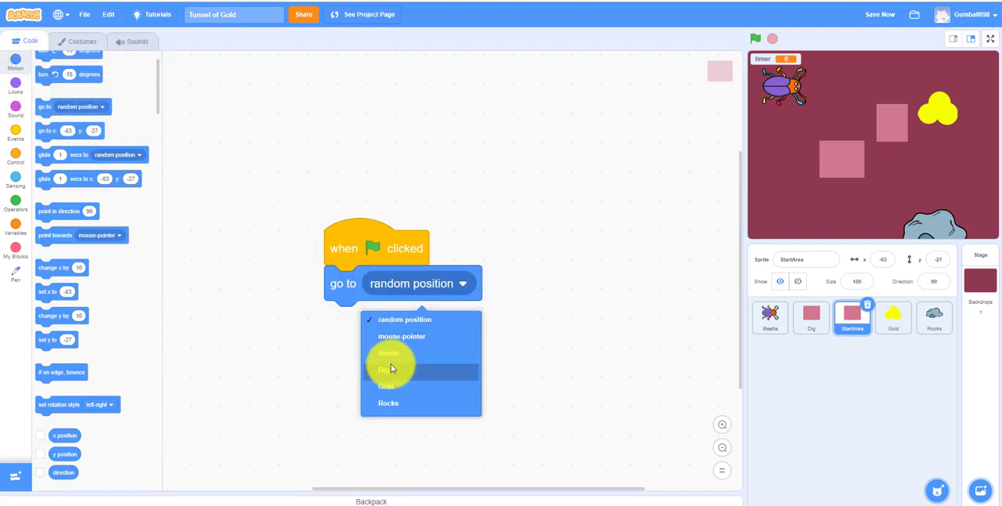
click(388, 352)
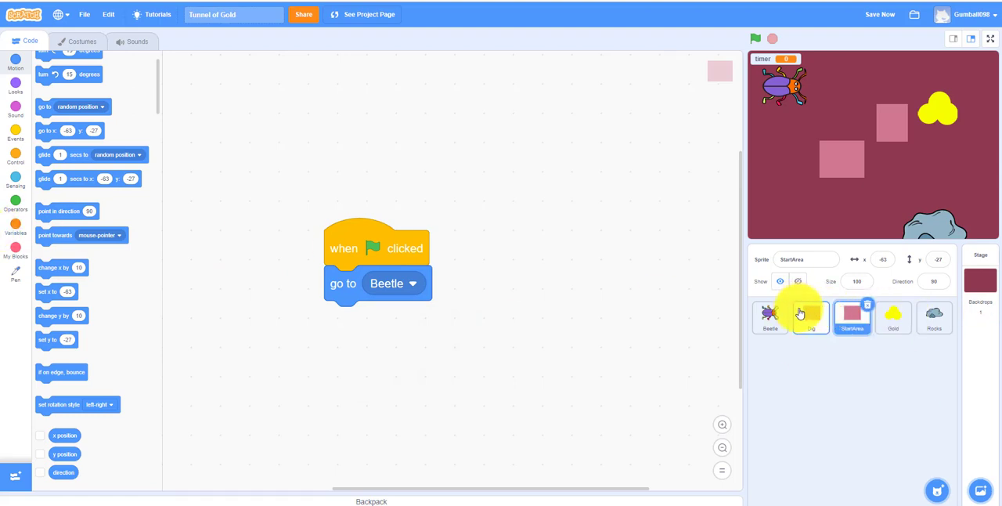
Step: Start Dig's green-flag script with an erase all block to clear pen marks
click(811, 316)
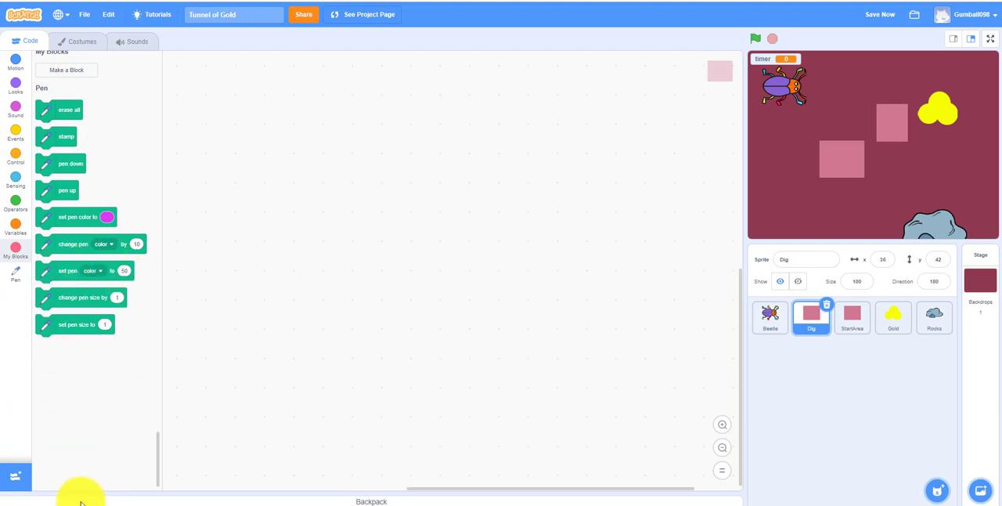
click(16, 476)
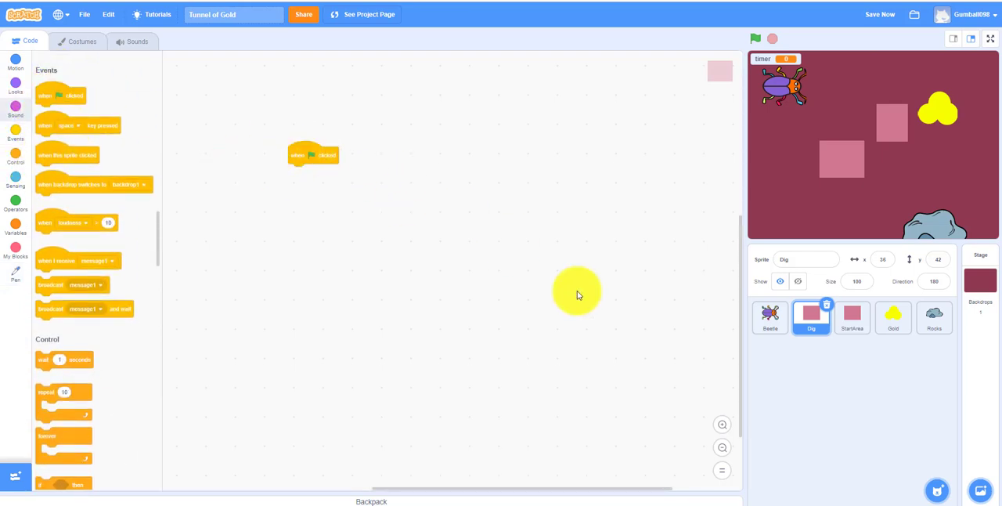
drag(313, 155, 322, 104)
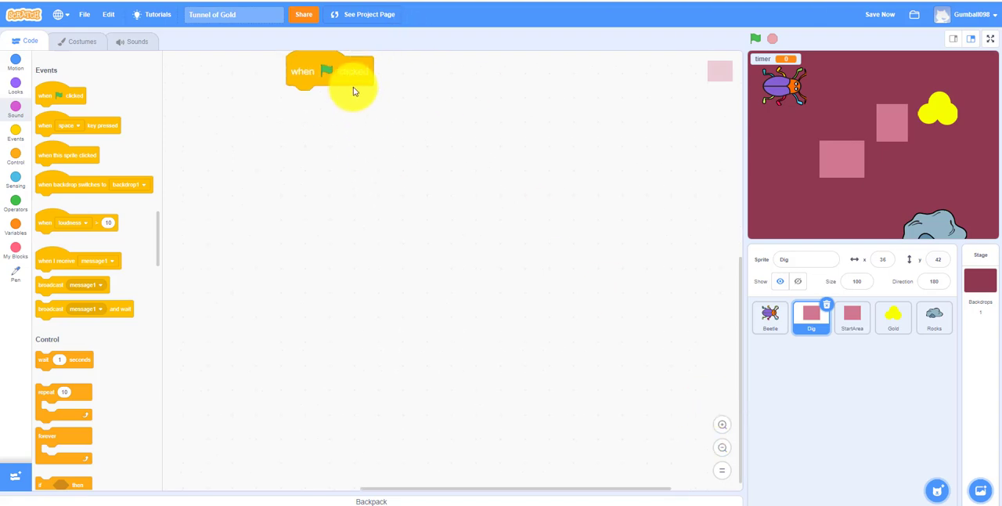
drag(328, 71, 345, 250)
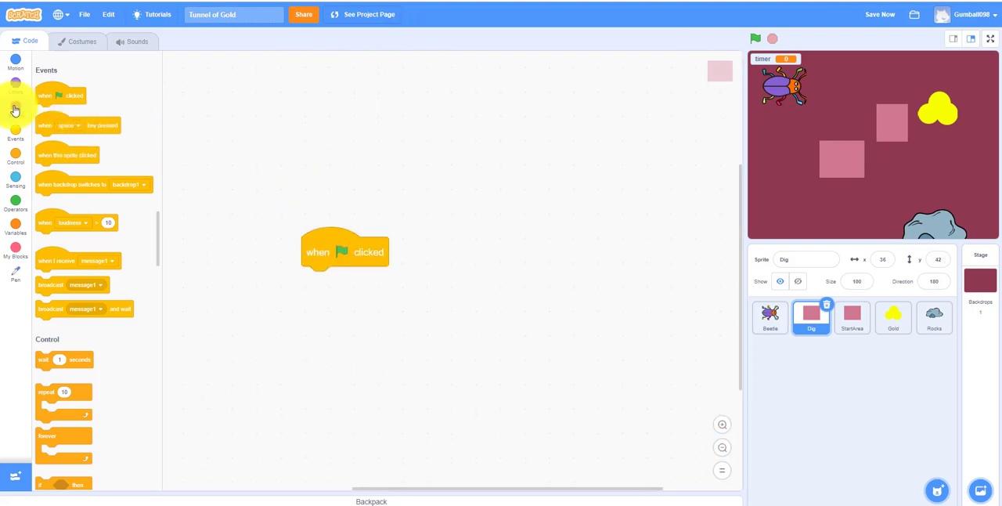
click(16, 271)
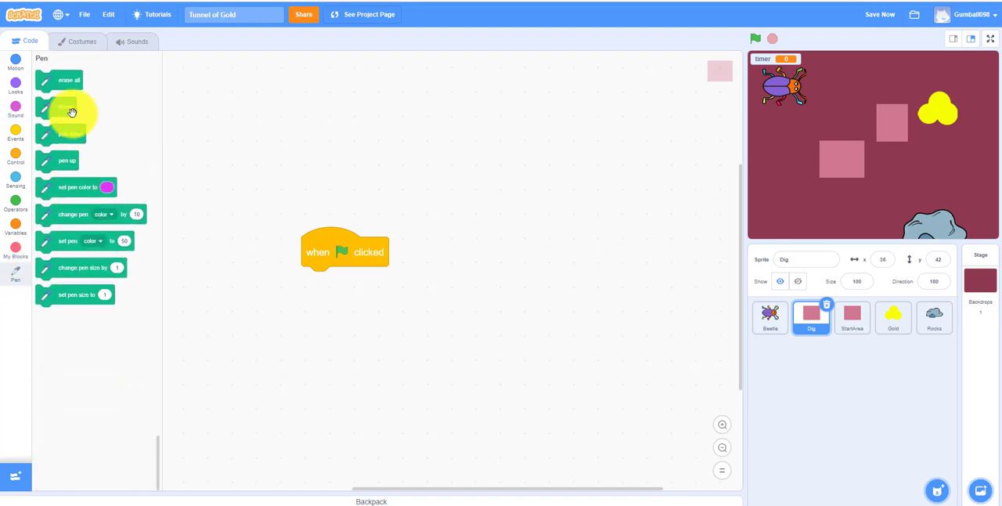
drag(69, 106, 341, 282)
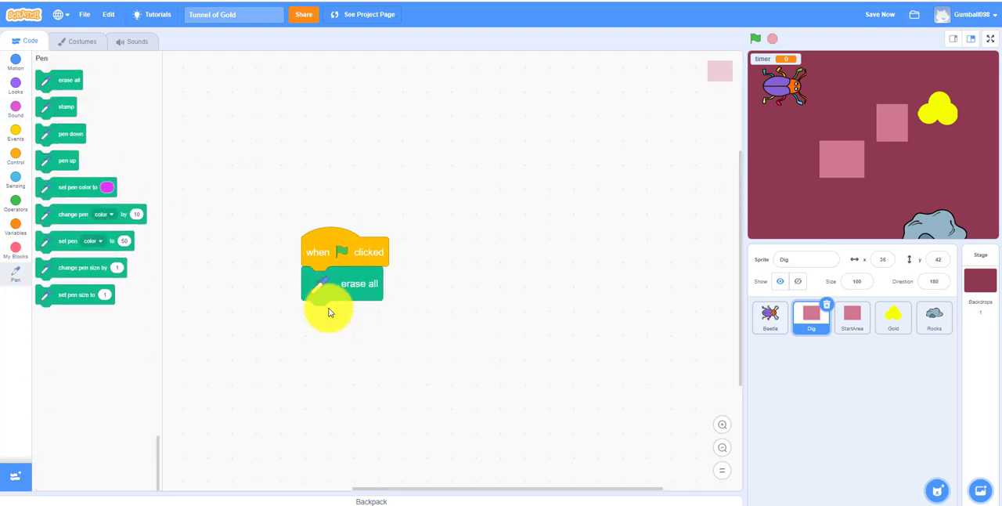
Step: Add hide and a forever loop to Dig's script, then move to the Gold sprite
click(15, 85)
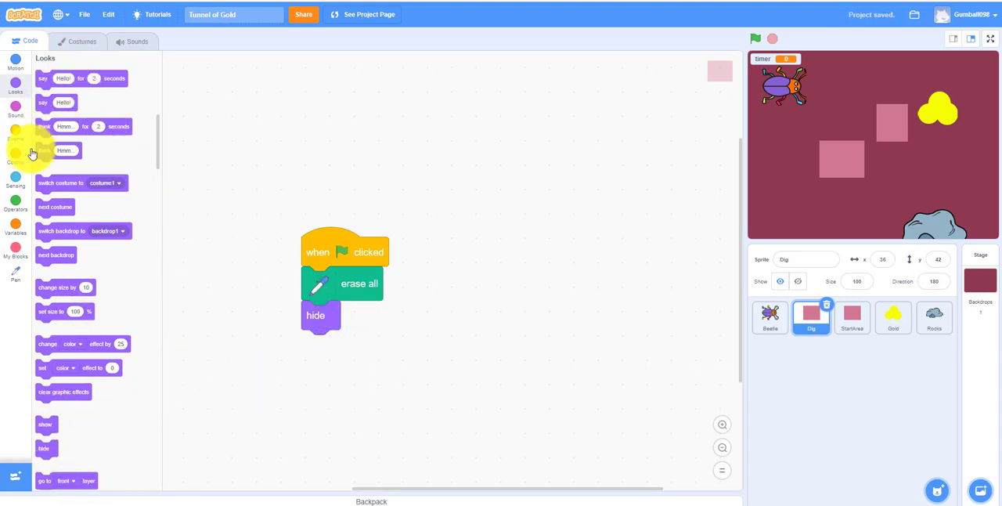
click(15, 155)
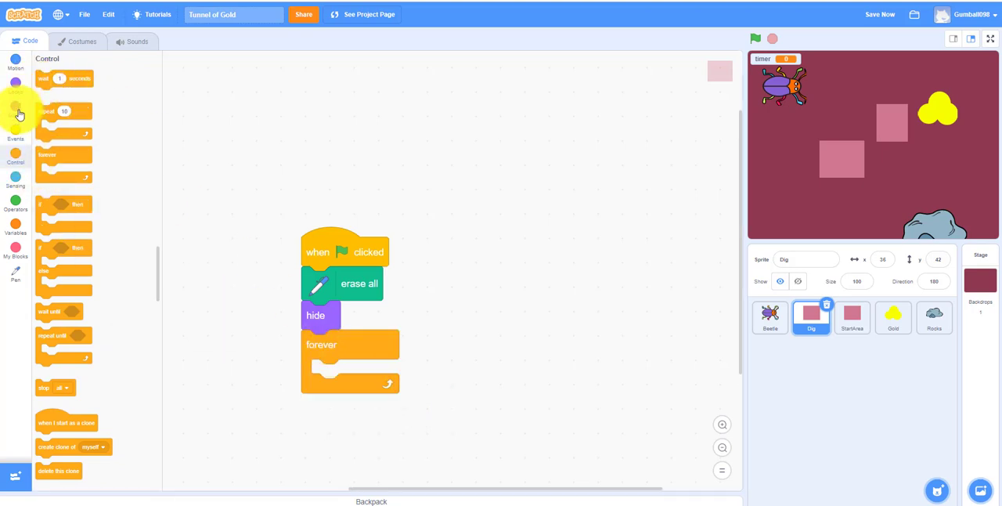
click(16, 63)
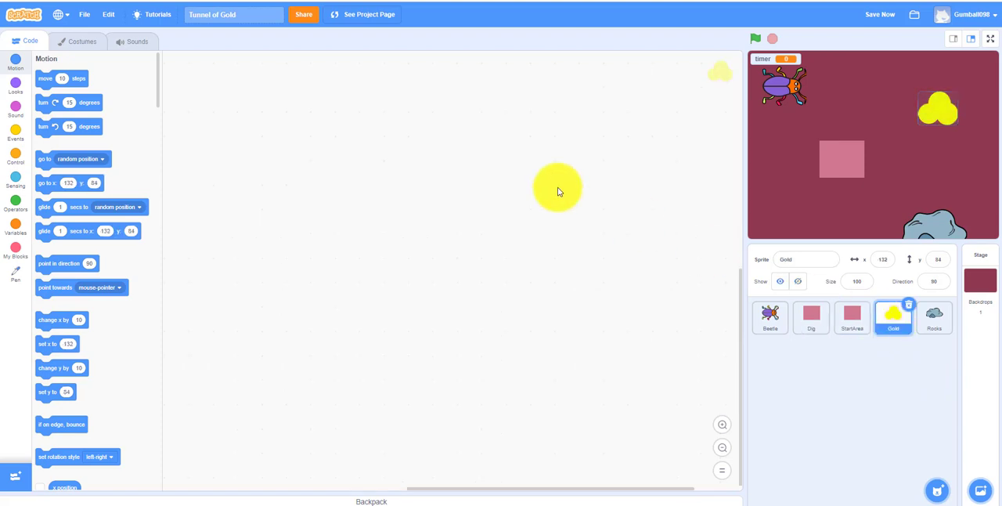
Step: Start Gold's green-flag script with a reset timer block
click(16, 133)
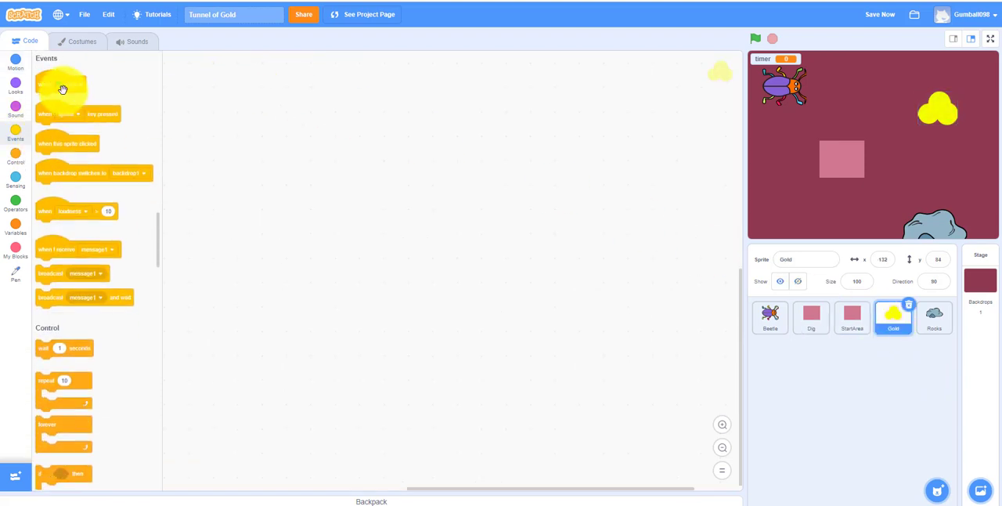
drag(61, 85, 398, 224)
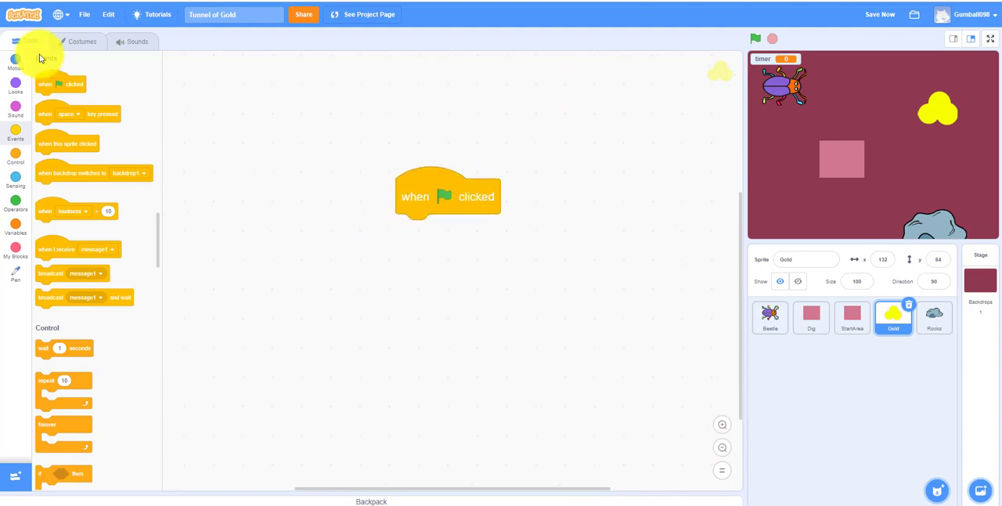
click(15, 182)
text(80)
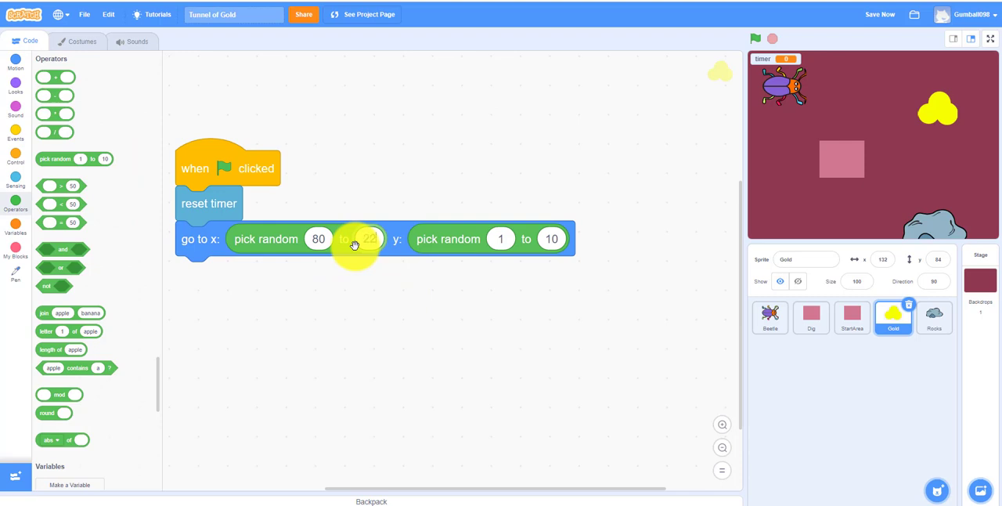
Step: Send Gold to random x 80 to 225 and random y -160 to 160
text(225)
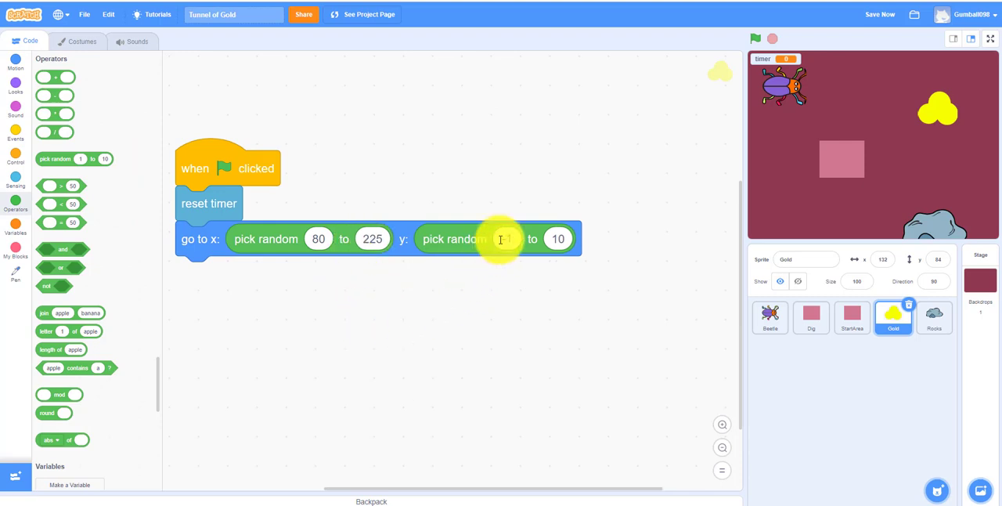
text(-160)
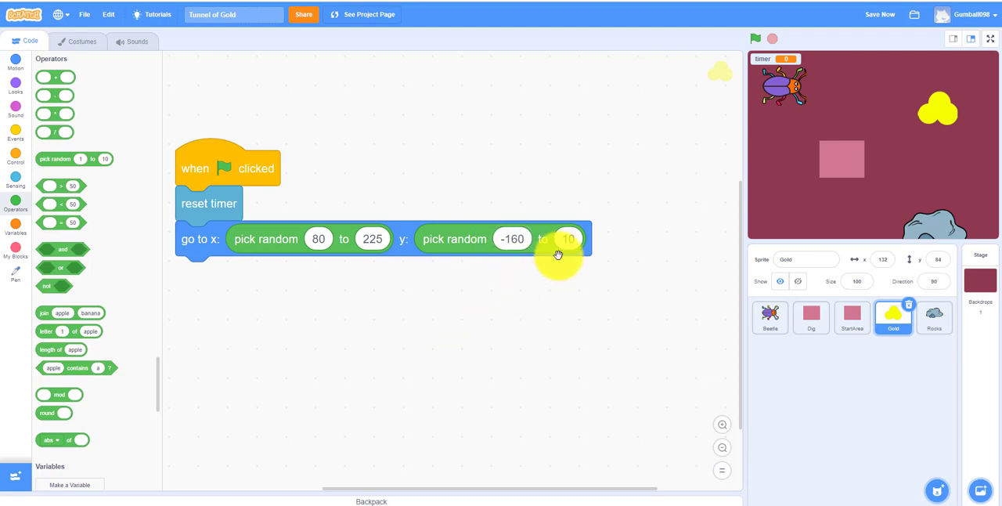
click(568, 238)
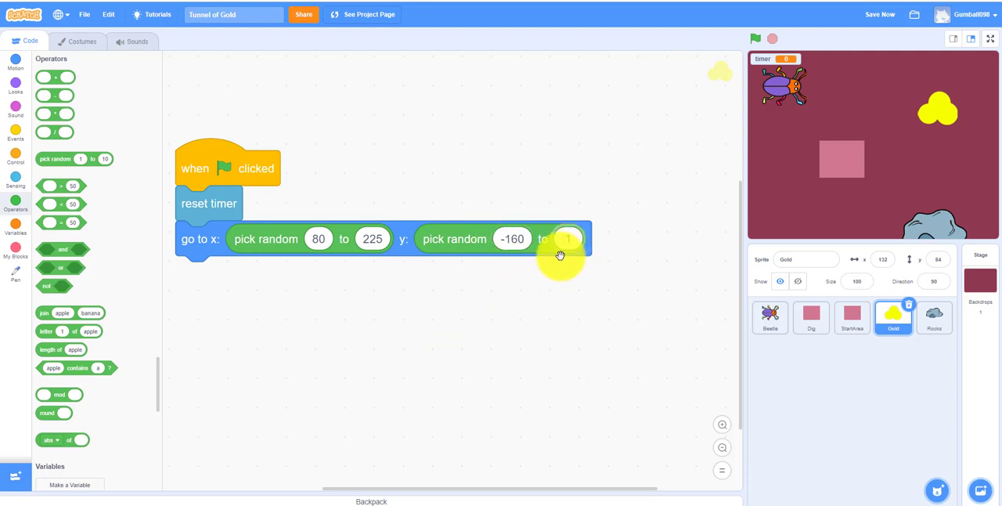
text(160)
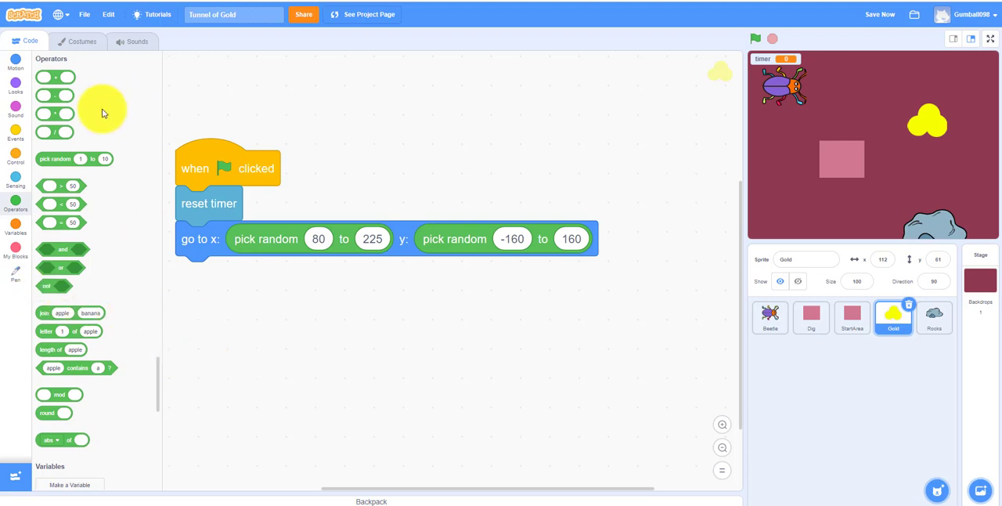
Step: Have Gold broadcast a new message named 'setup rocks'
click(16, 133)
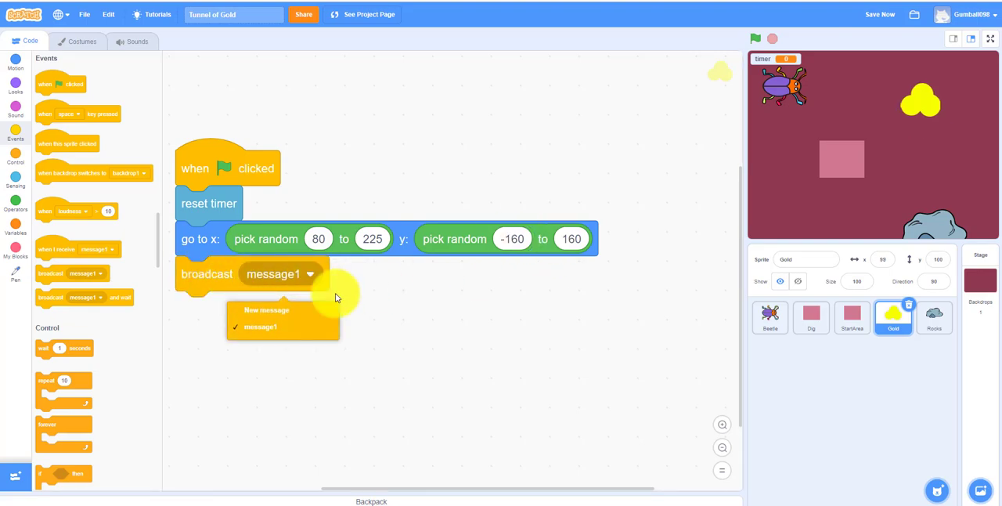
click(266, 310)
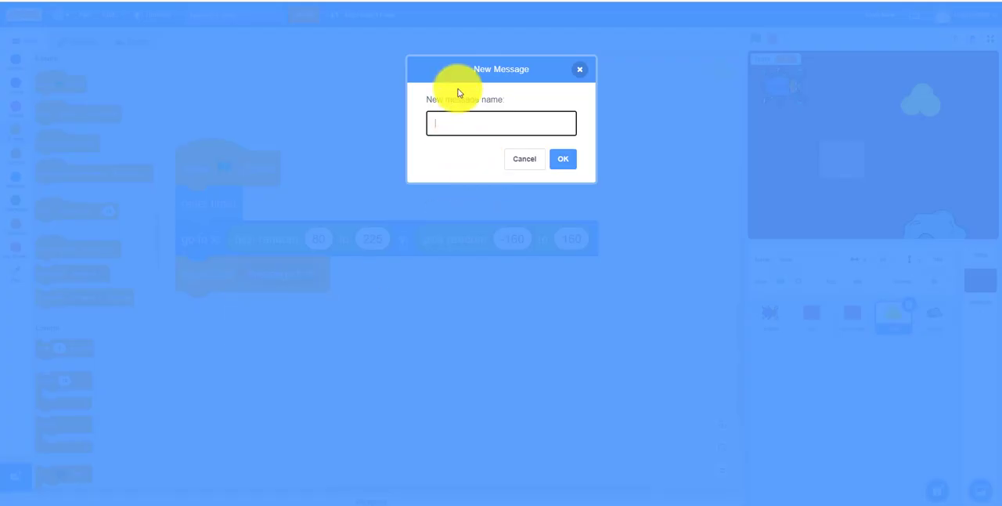
text(s)
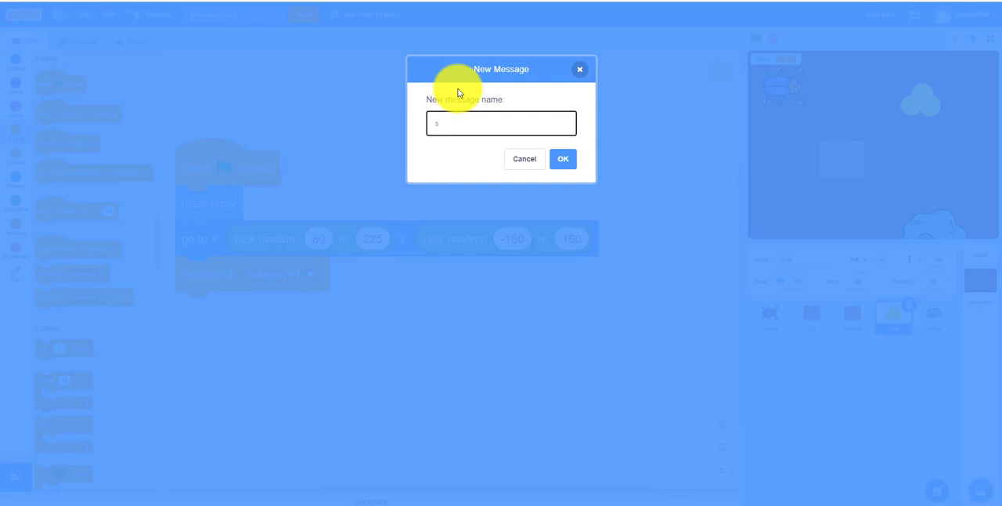
text(eli)
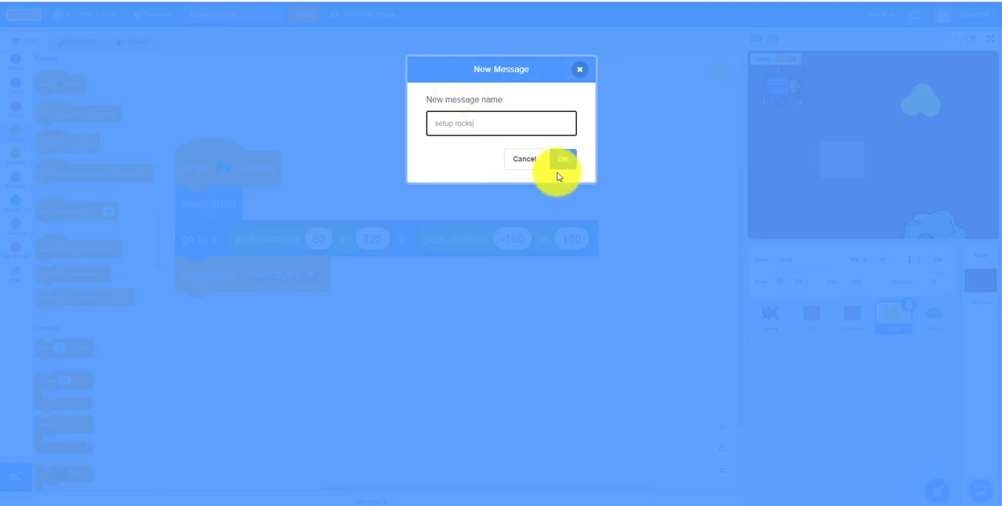
click(562, 160)
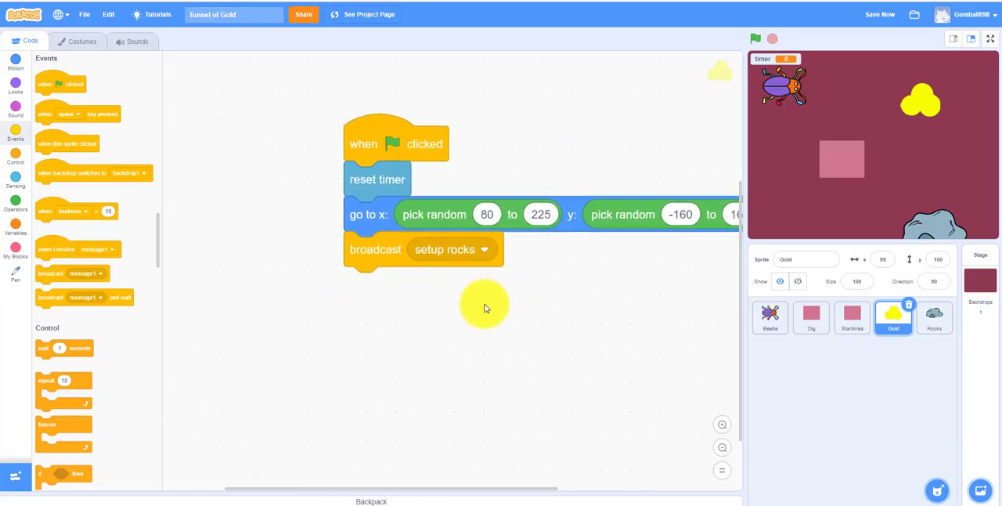
Step: Add a forever loop setting timer to 0, then switch to the Rocks sprite
drag(395, 144, 234, 133)
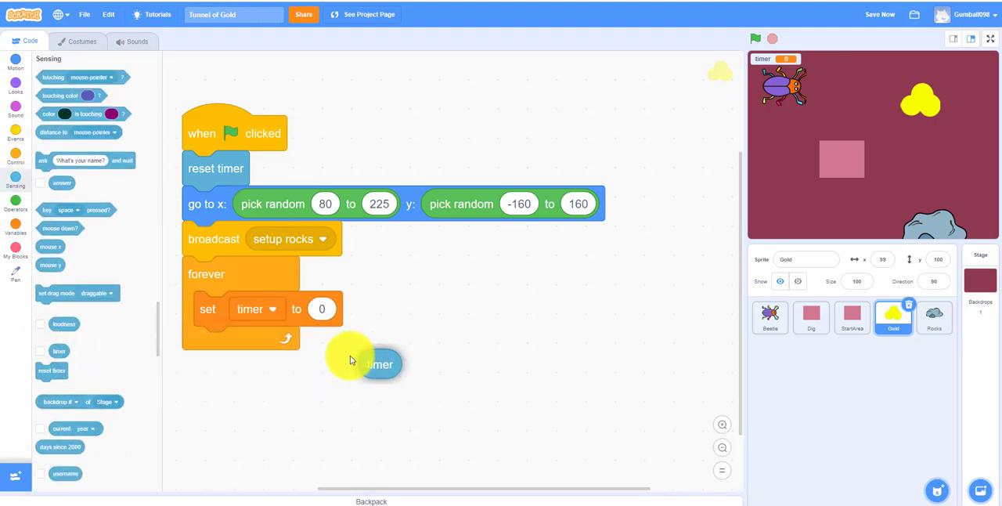
drag(379, 364, 329, 308)
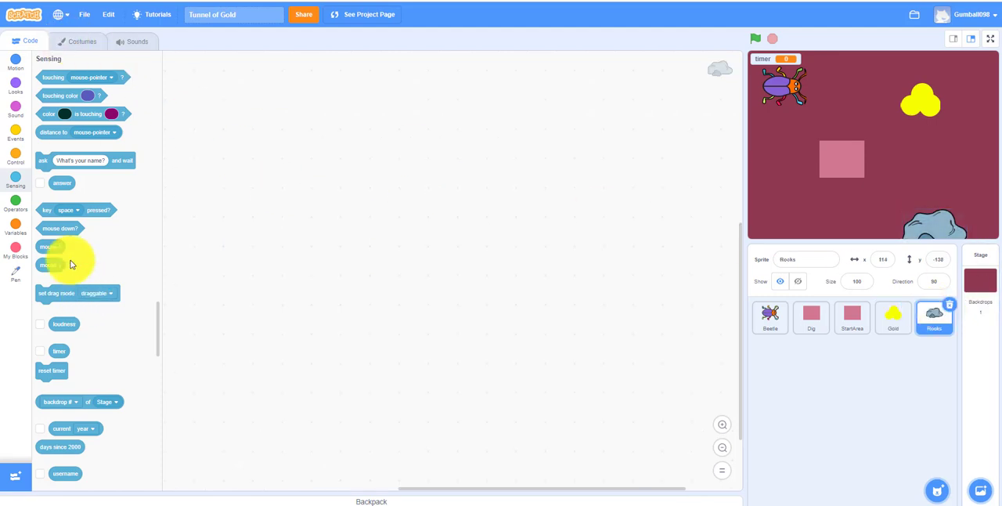
Step: Start a 'setup rocks' receiver script in Rocks with a repeat 3 loop
click(16, 134)
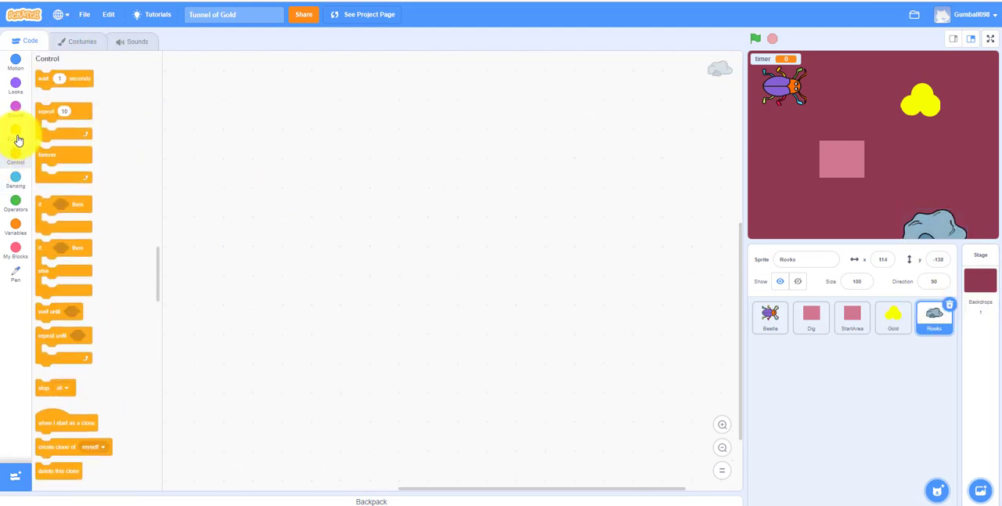
click(16, 129)
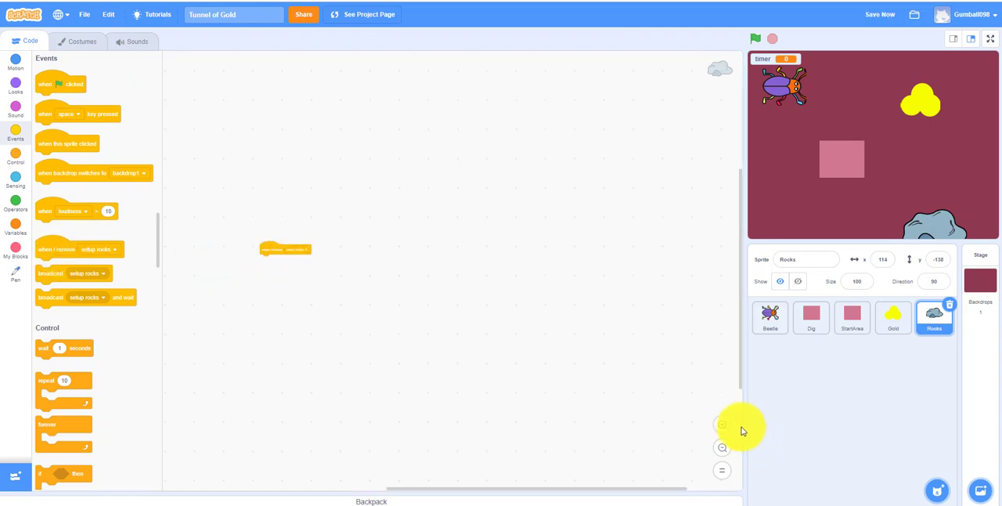
drag(285, 247, 222, 193)
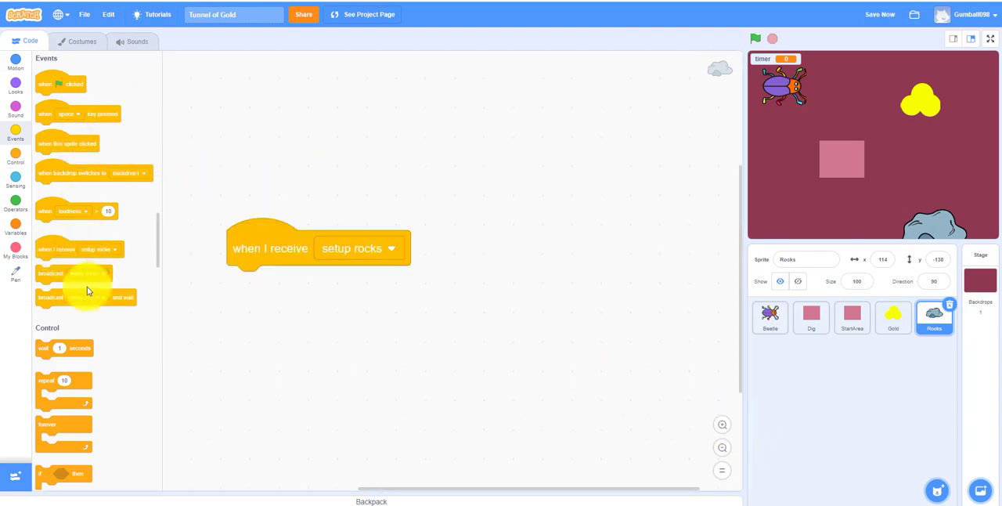
drag(64, 379, 274, 283)
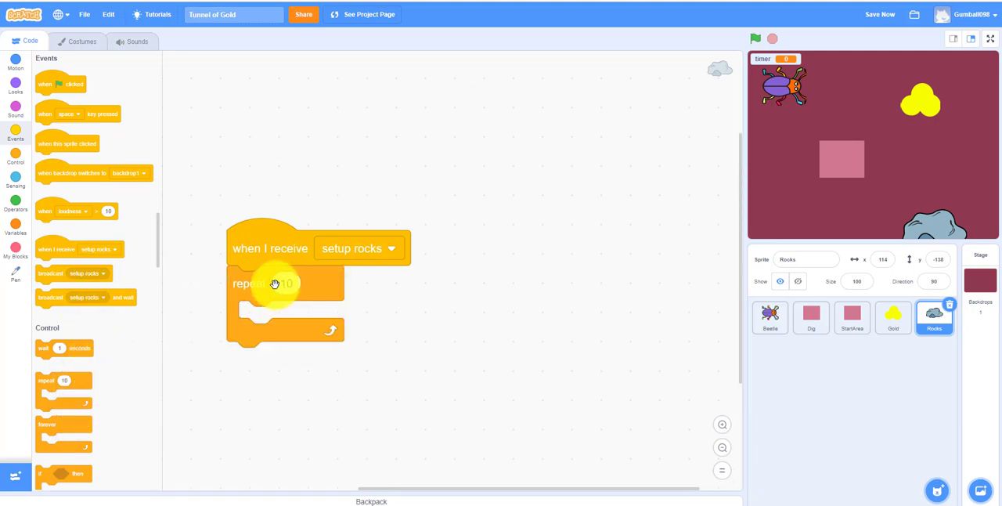
text(3)
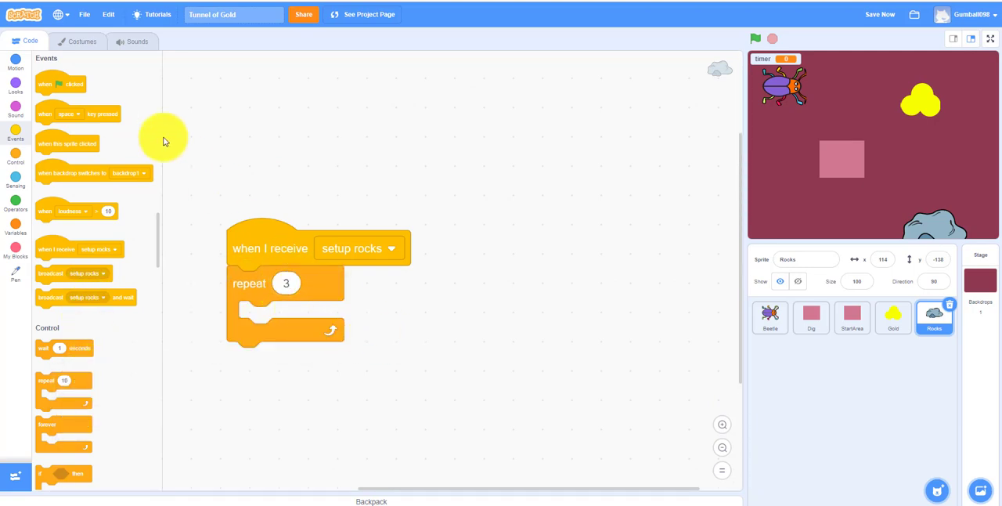
Step: Clone the rock inside the loop, then hide the original, wait 1 second and broadcast
click(15, 157)
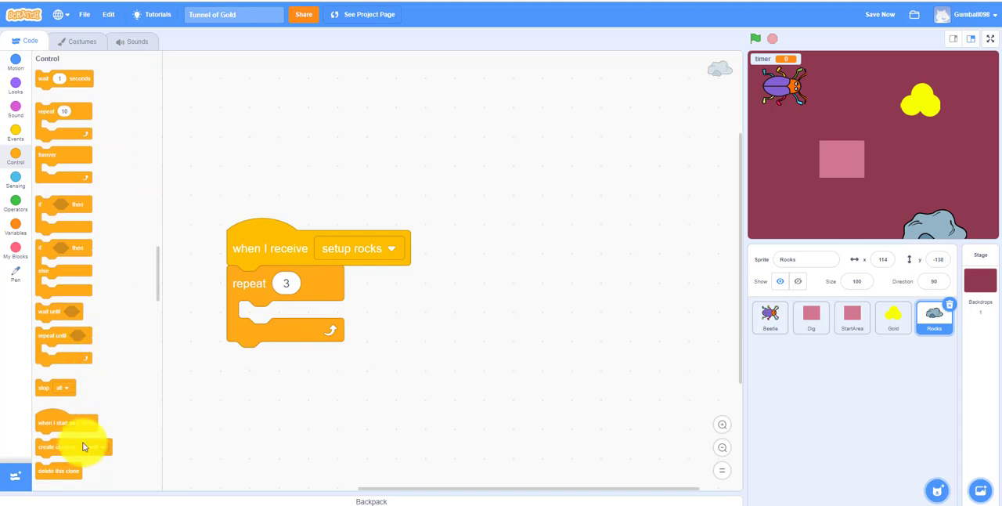
drag(66, 446, 281, 333)
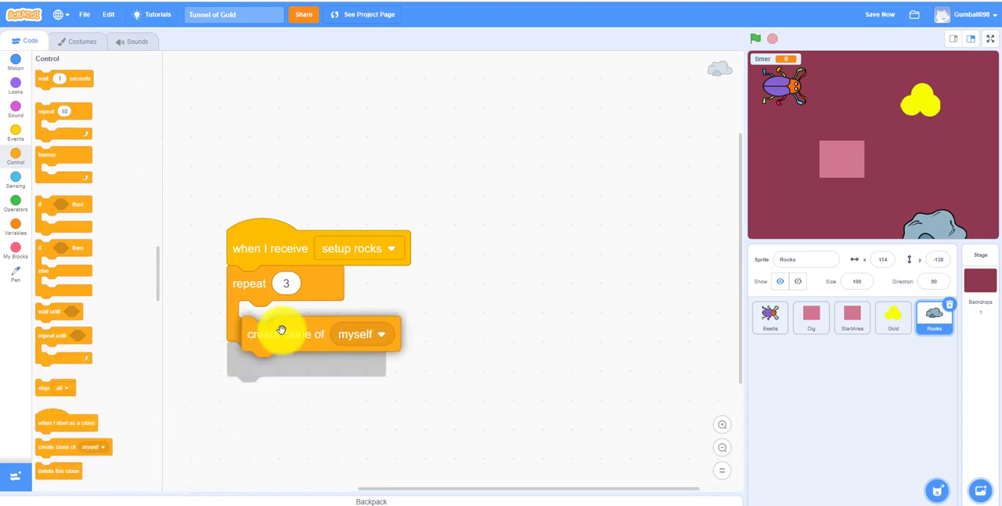
drag(282, 333, 282, 317)
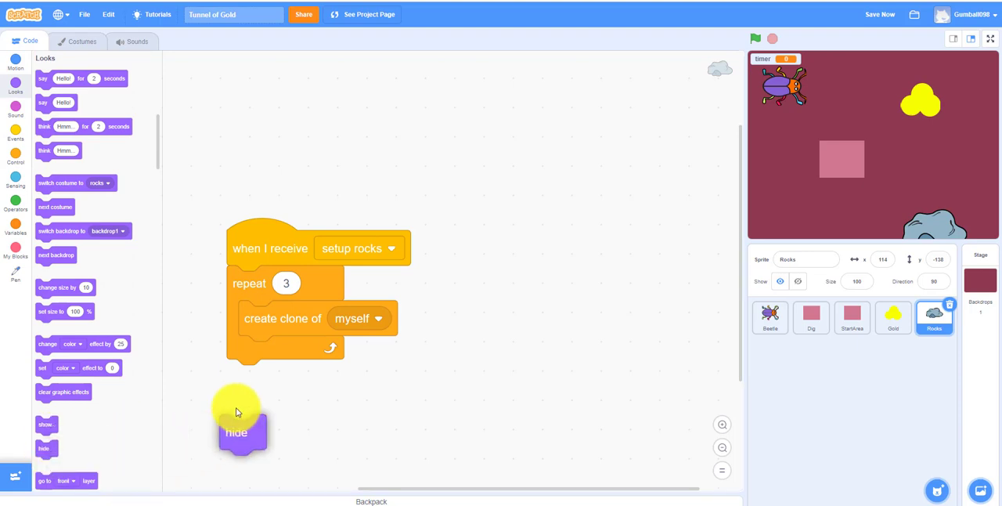
drag(235, 432, 242, 377)
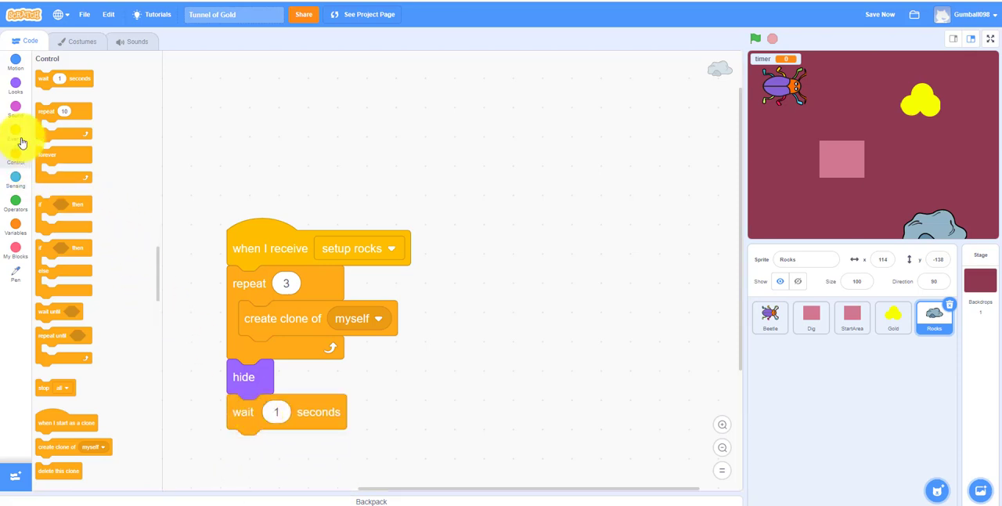
click(16, 133)
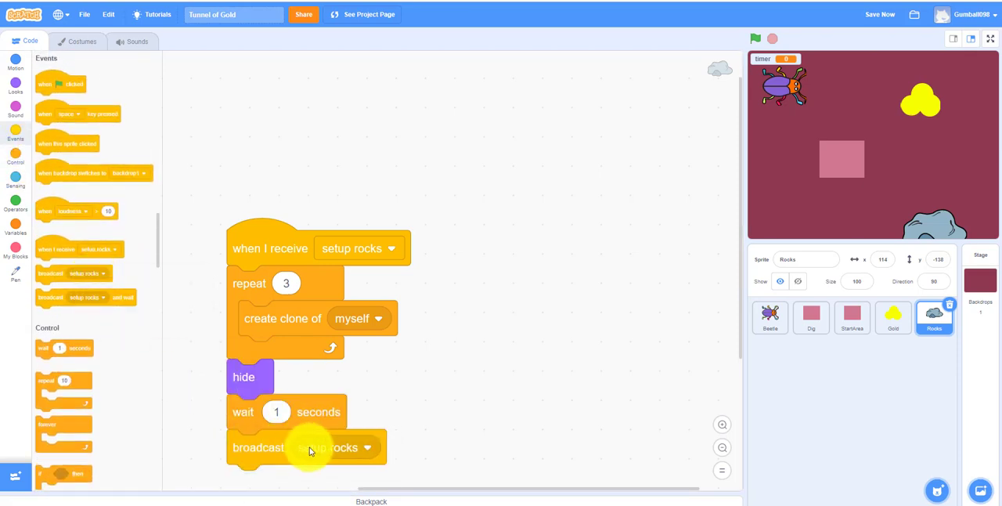
Step: Make the Rocks broadcast send a new message named 'start game'
click(367, 448)
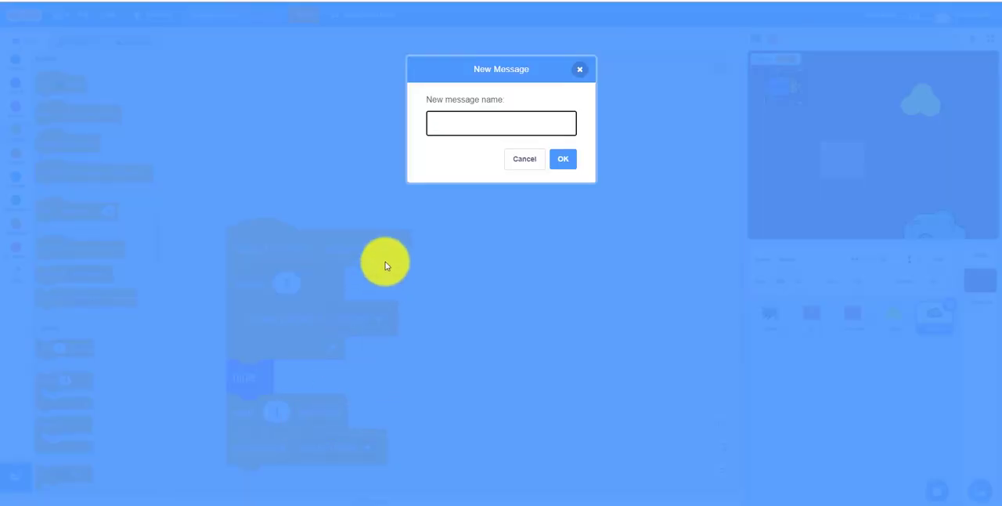
text(strate)
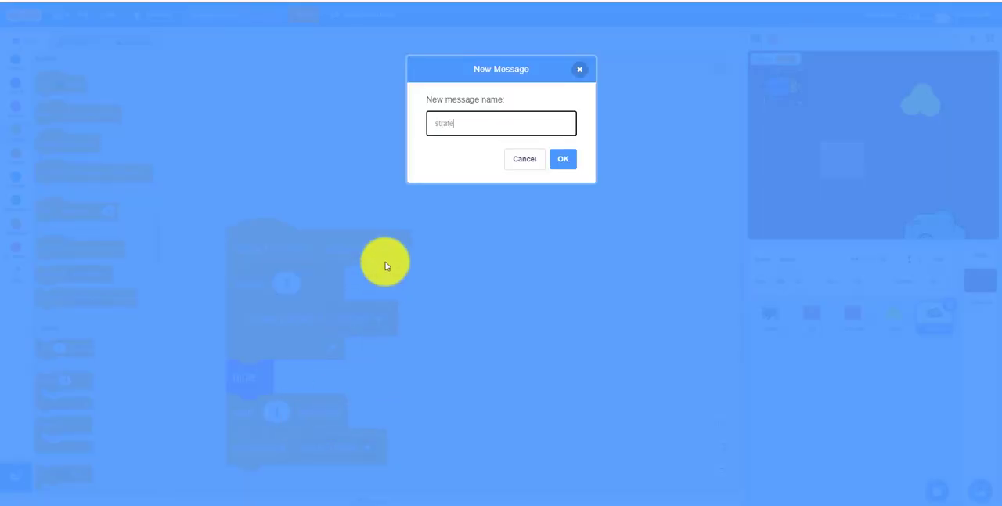
key(Backspace)
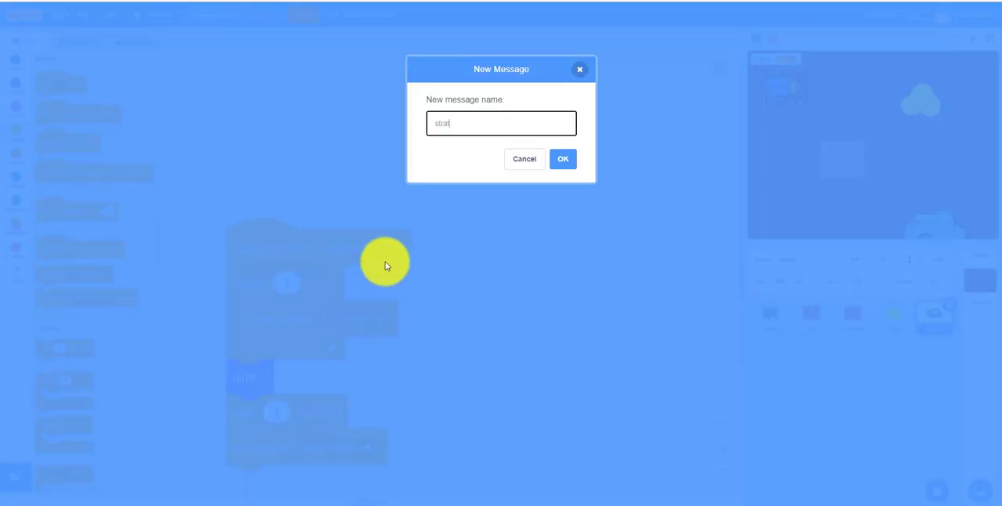
text(start)
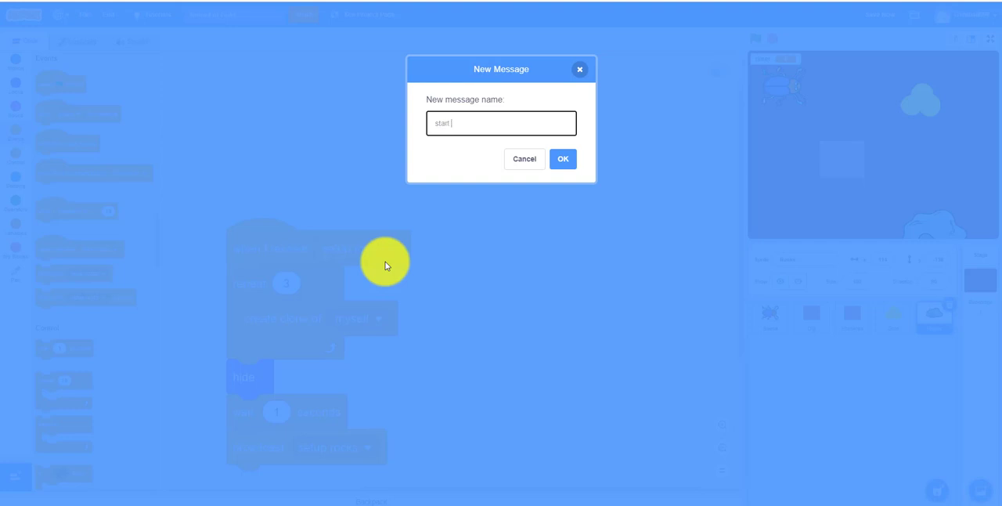
text(gane)
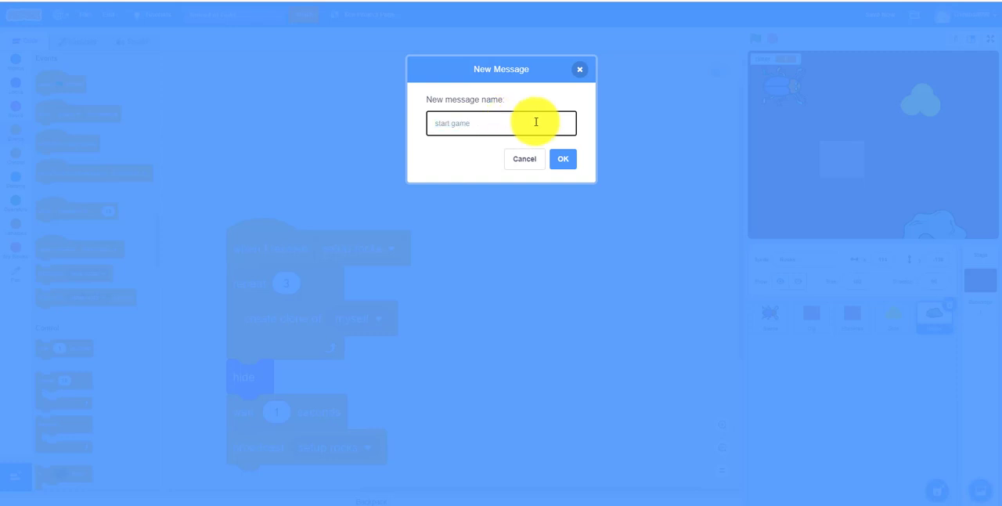
click(563, 160)
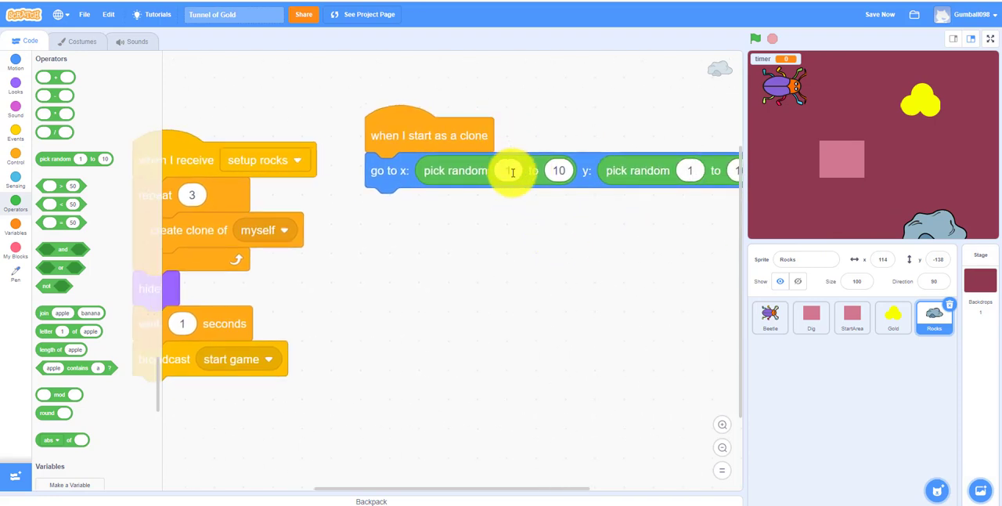
Step: Send each rock clone to random x -200 to 200 and y -150 to 150, then show it
text(-20)
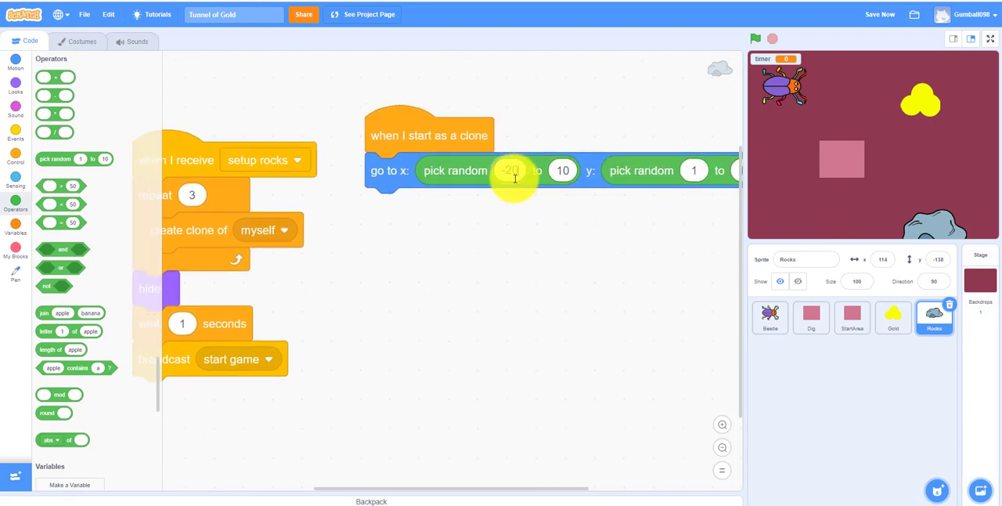
text(-200)
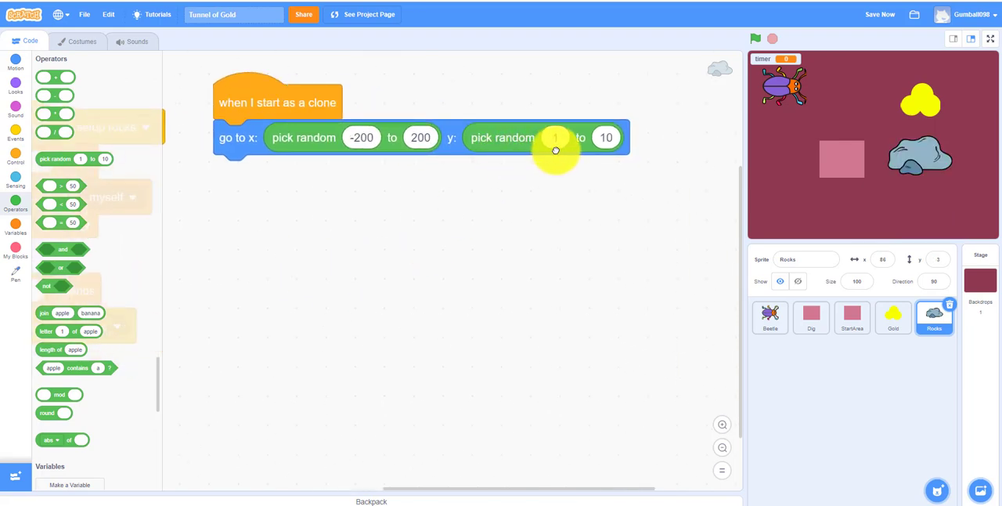
click(555, 138)
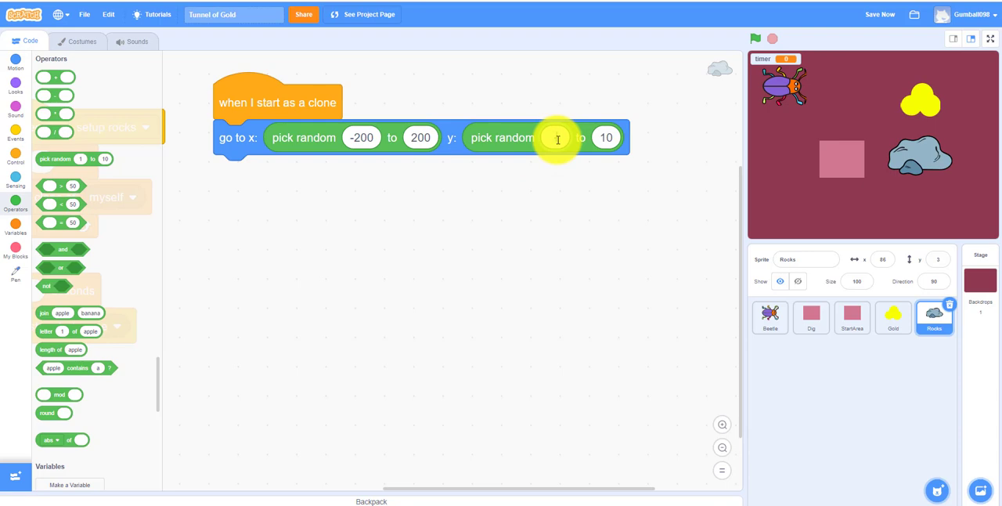
text(-150)
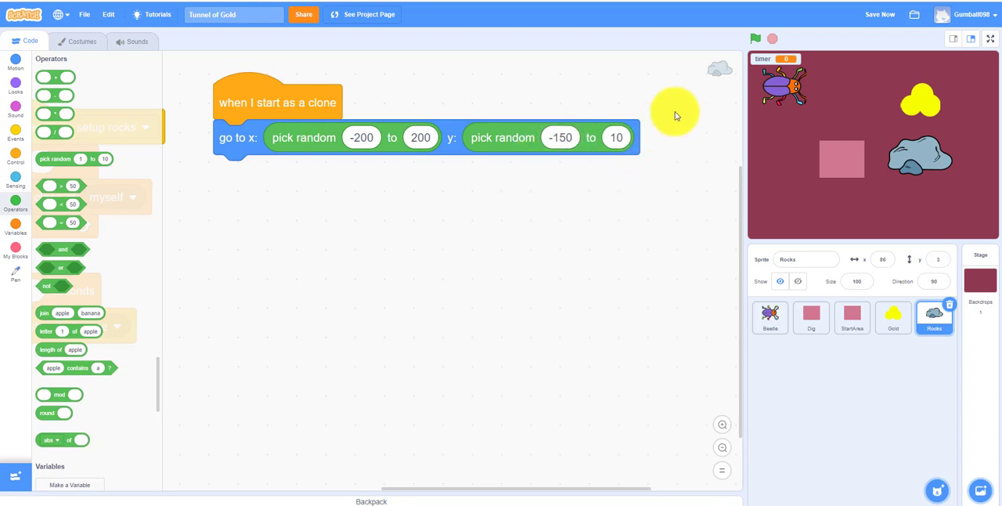
click(617, 138)
text(150)
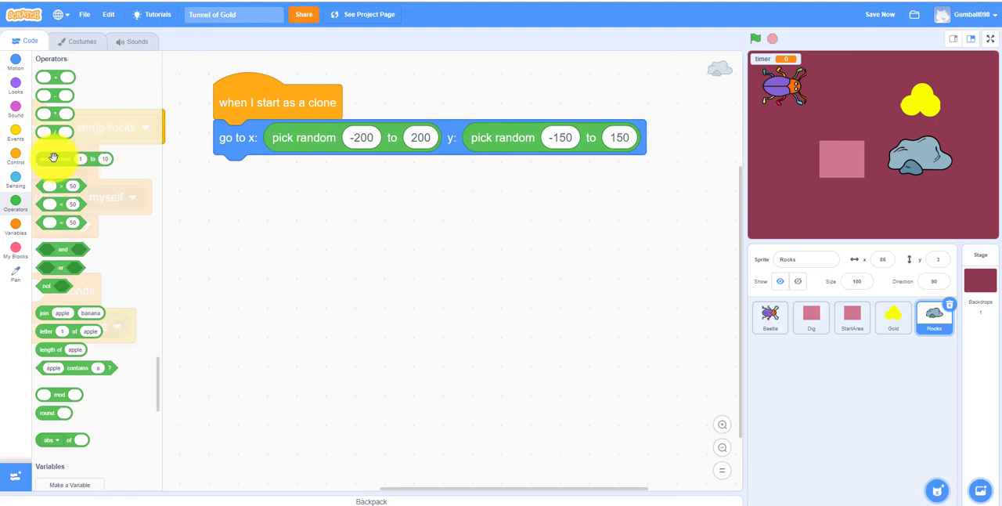
click(15, 84)
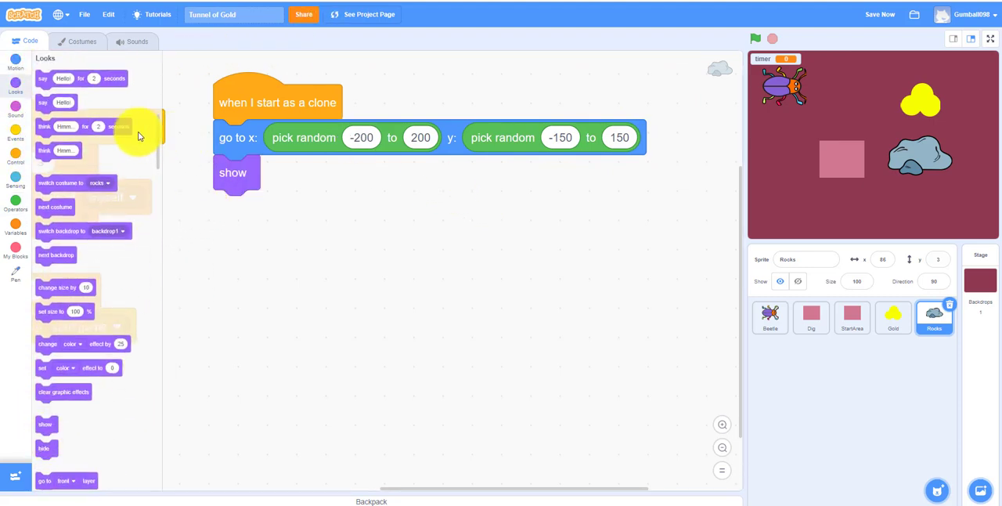
Step: Wrap the clone's go-to in a repeat until with not/or touching Gold and touching Beetle, then tidy blocks
click(15, 156)
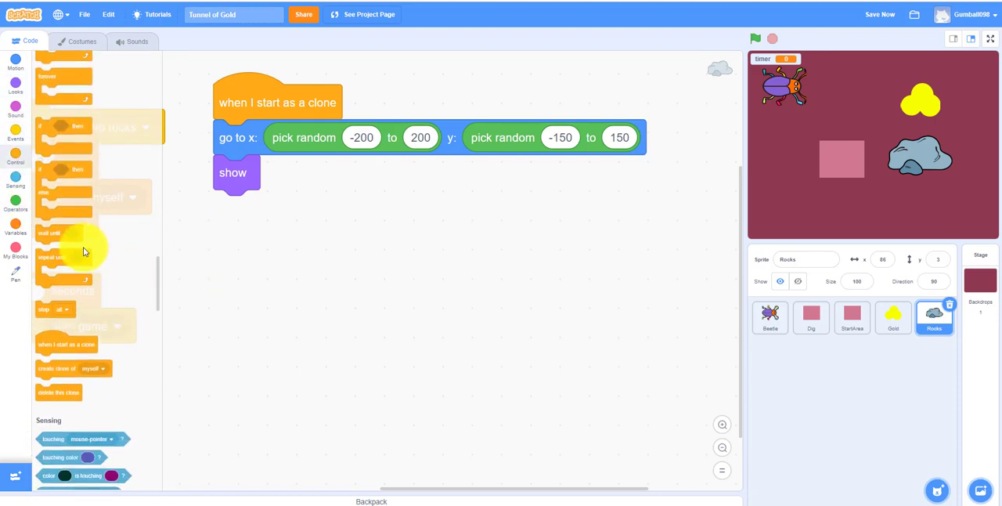
drag(55, 256, 273, 227)
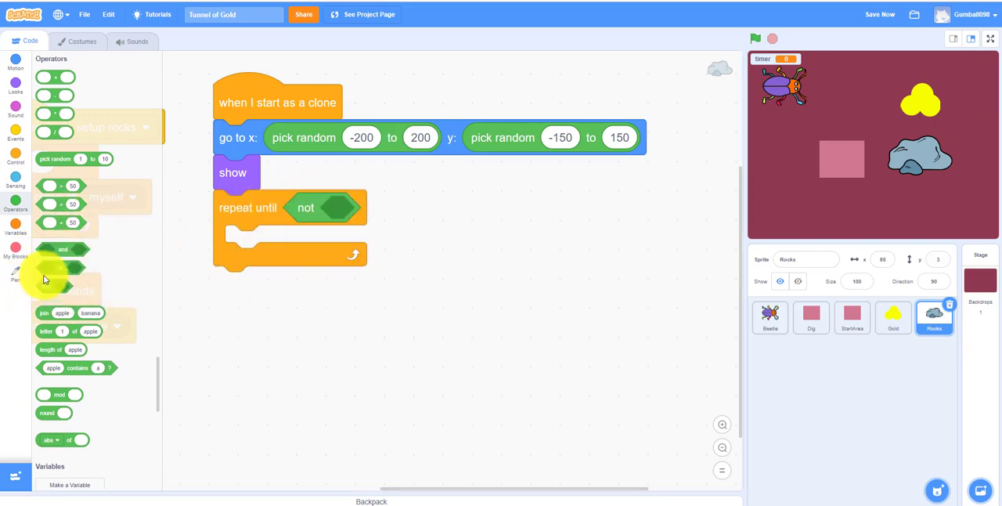
drag(323, 207, 473, 202)
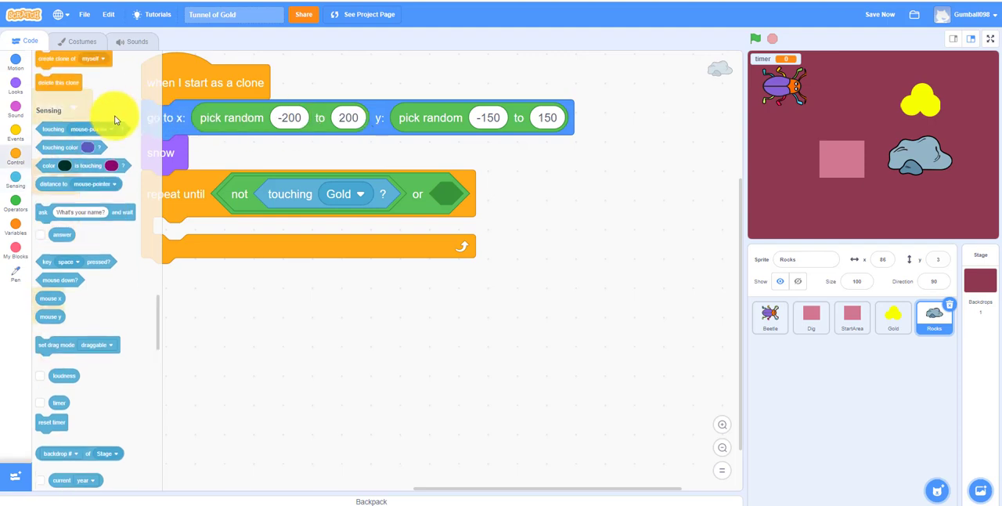
drag(54, 129, 466, 192)
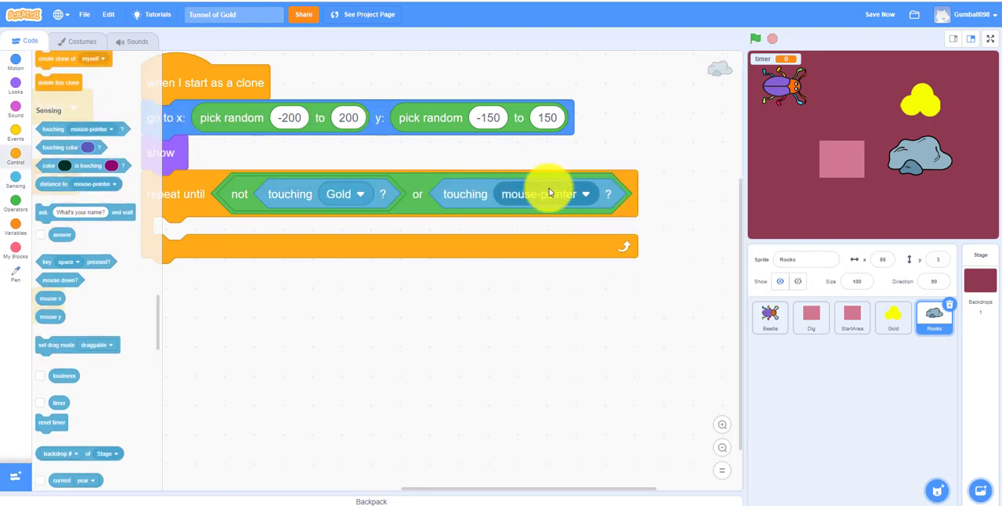
click(544, 193)
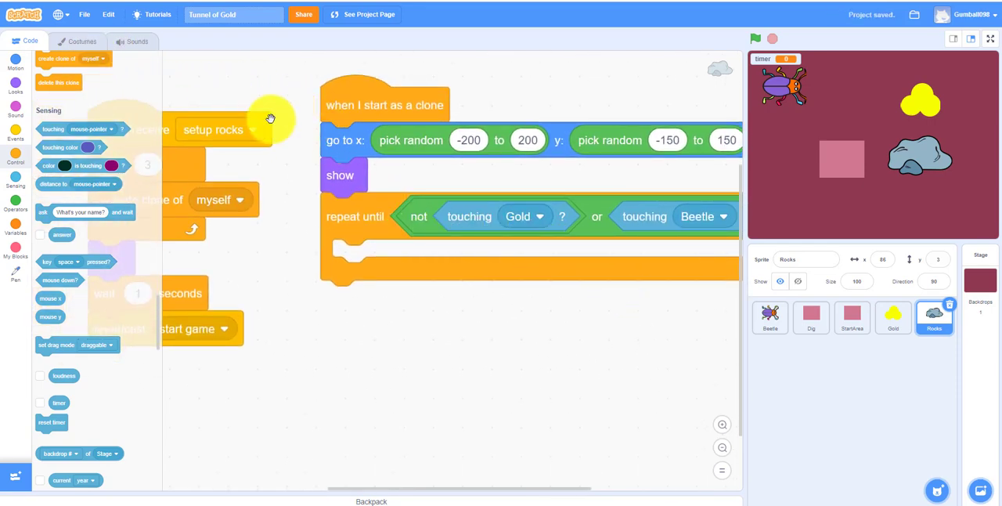
right_click(343, 141)
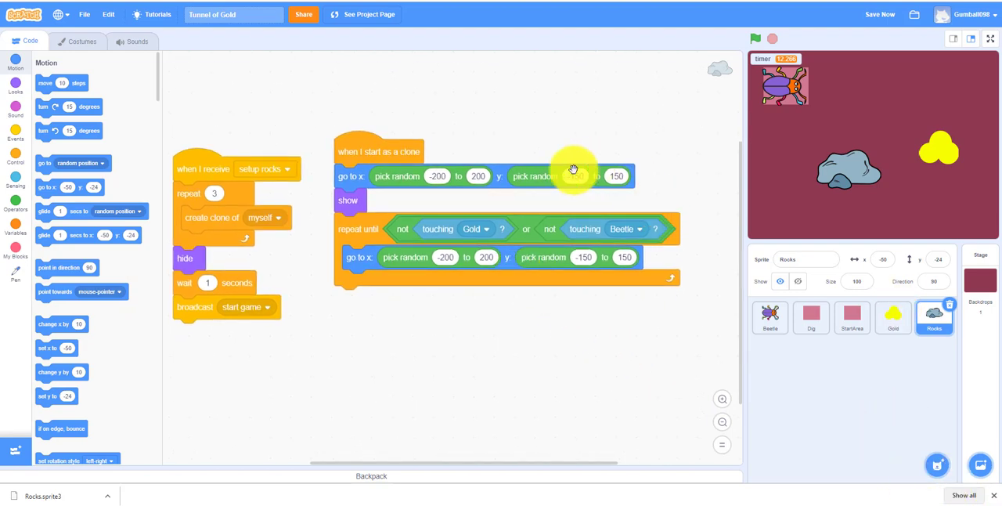
Step: Rebuild the loop condition as not (touching Gold or touching Beetle)
drag(403, 228, 421, 363)
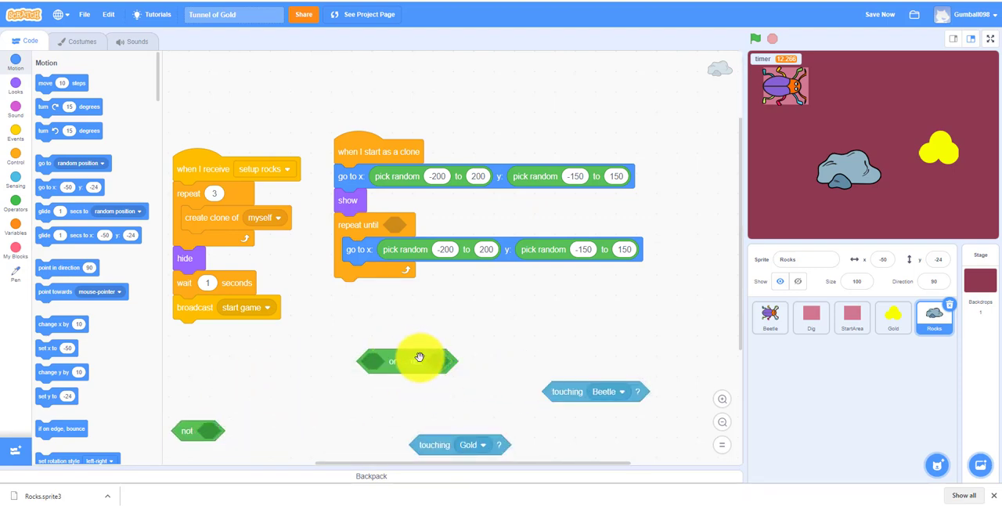
drag(420, 360, 391, 362)
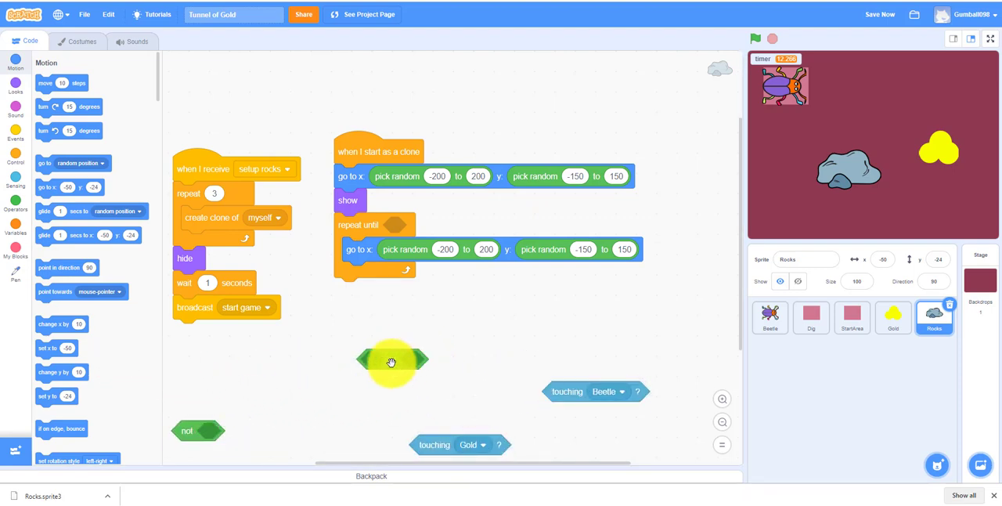
drag(392, 360, 235, 430)
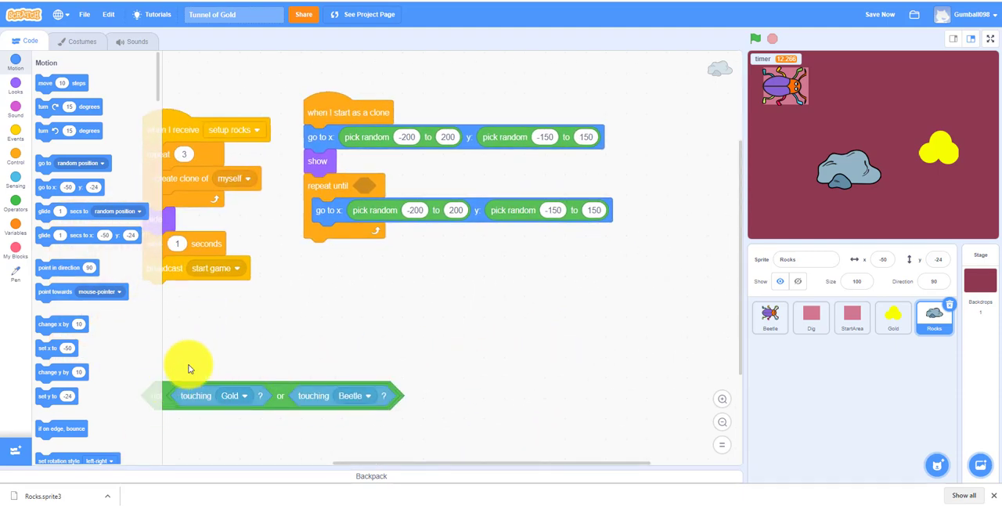
drag(195, 395, 368, 190)
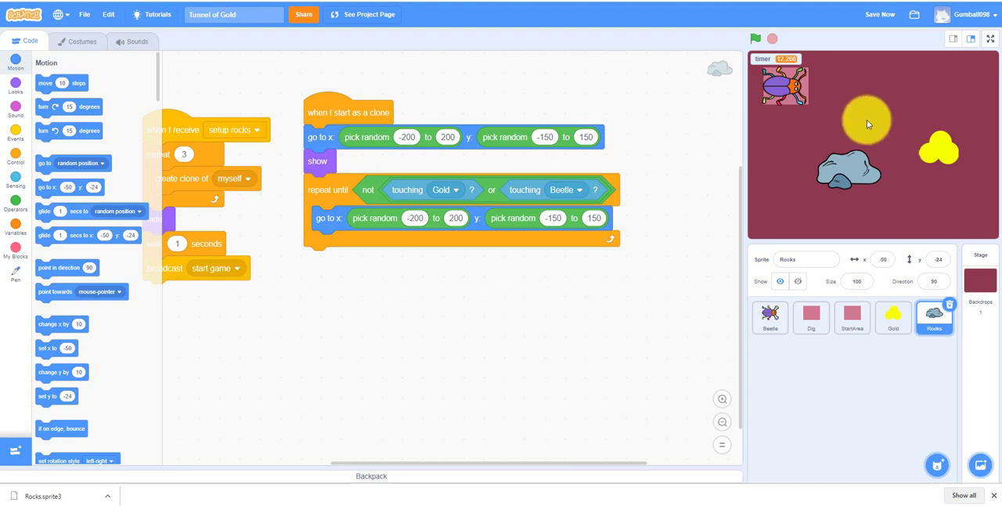
Step: Run the game several times to check rock clones land clear of the gold and beetle
click(755, 38)
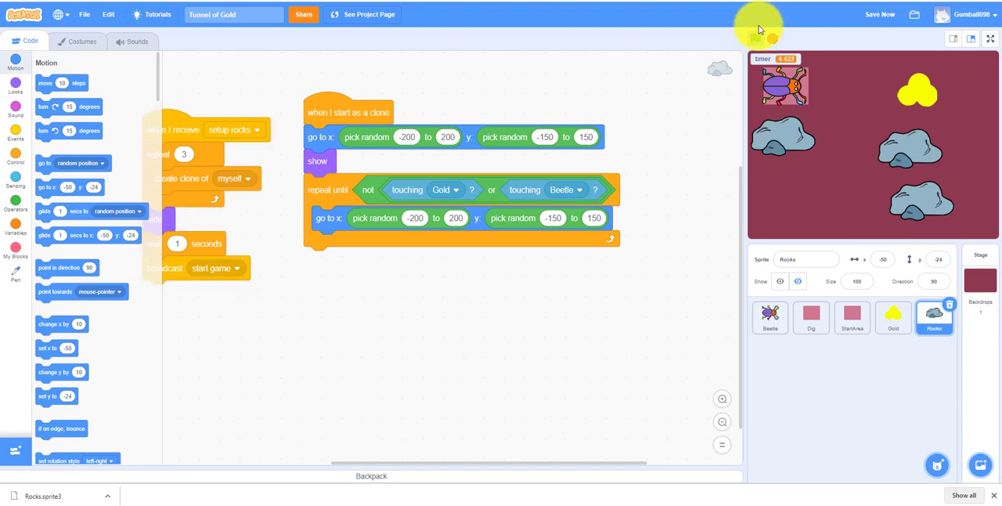
click(754, 36)
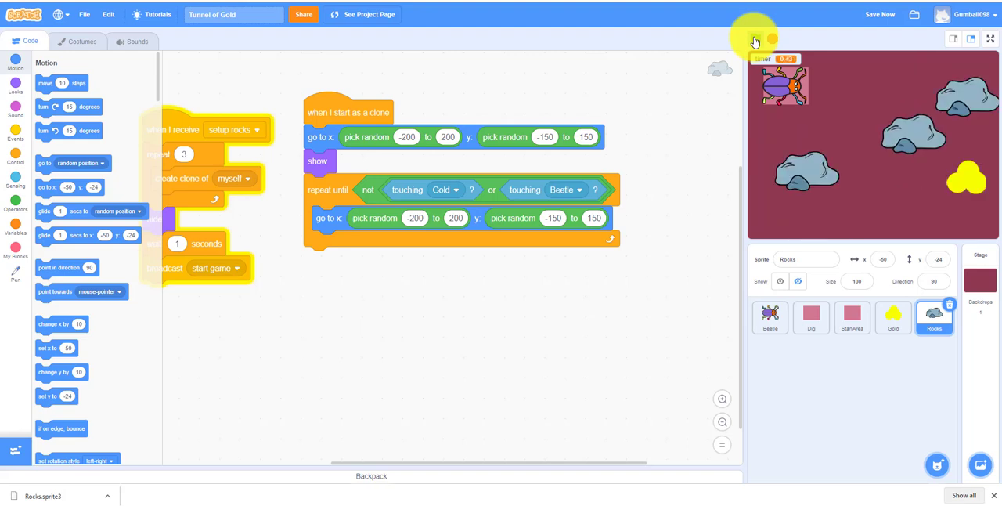
click(755, 37)
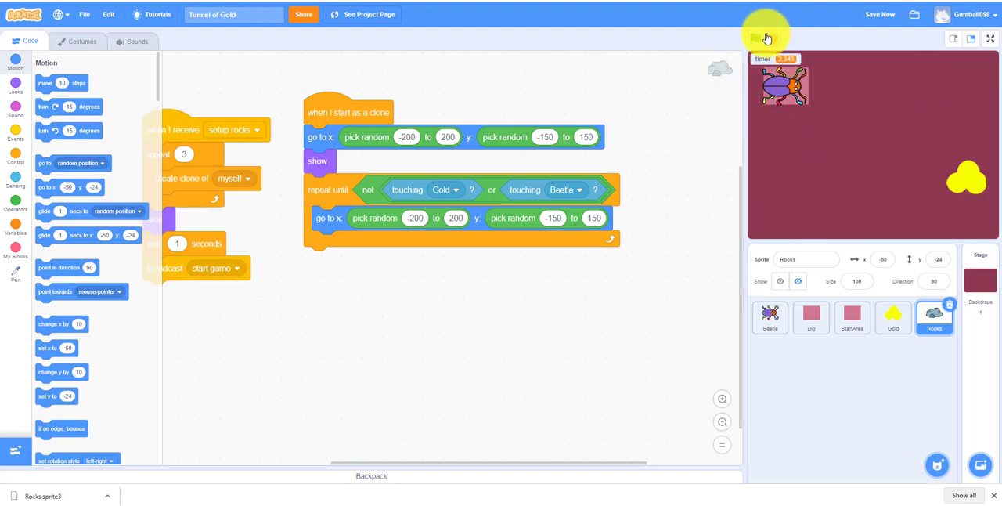
click(755, 38)
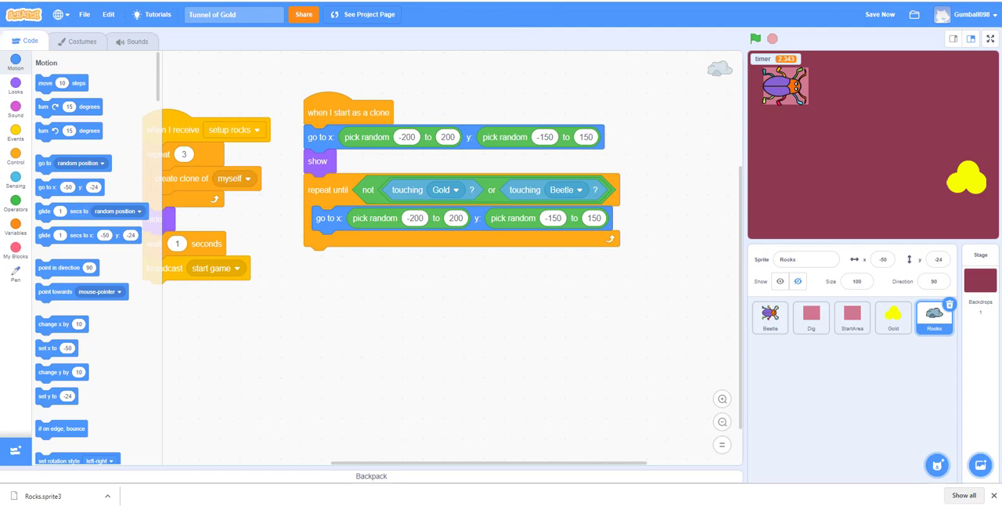